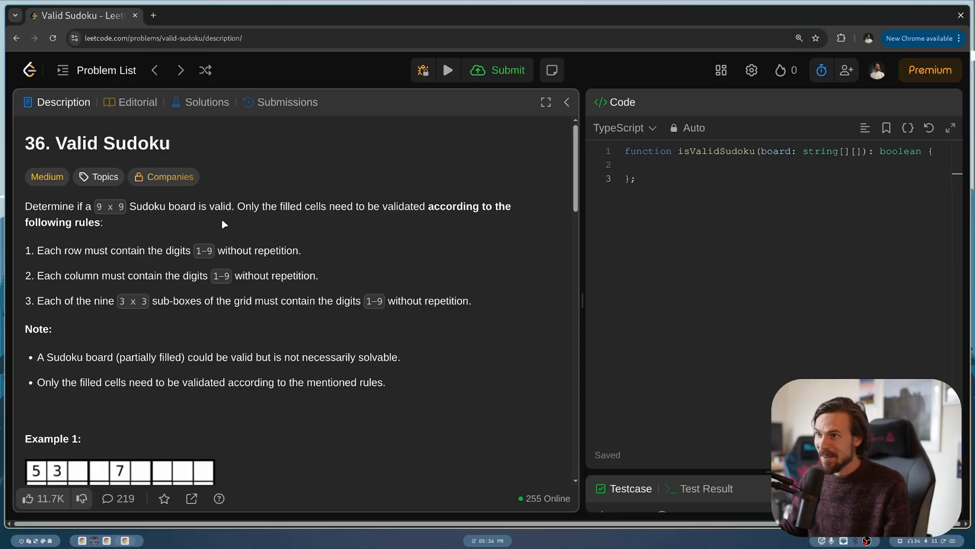
{"action": "mouse_move", "coordinate": [225, 235]}
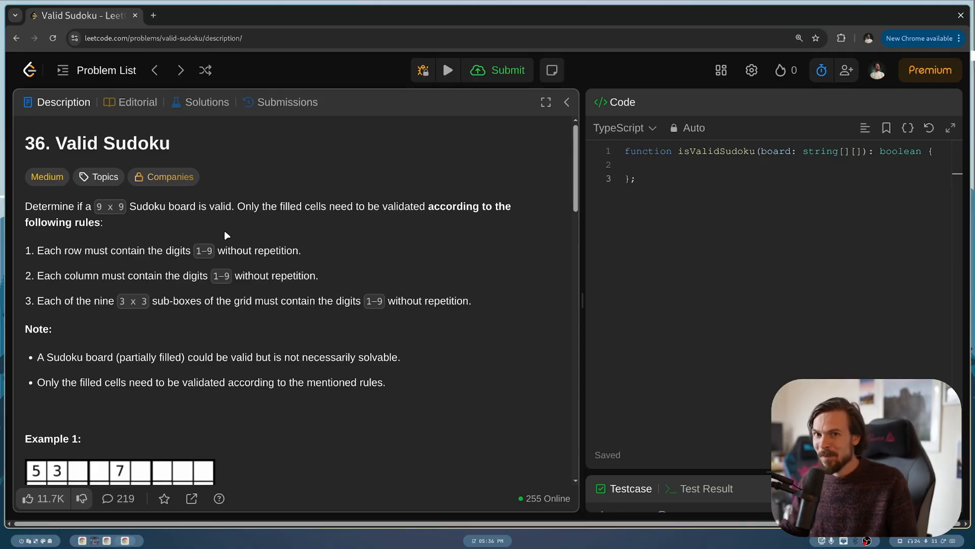
- Review the Sudoku rules and Example 1 board sketch in tldraw beside the one-line isValidSudoku stub
{"action": "double_click", "coordinate": [47, 177]}
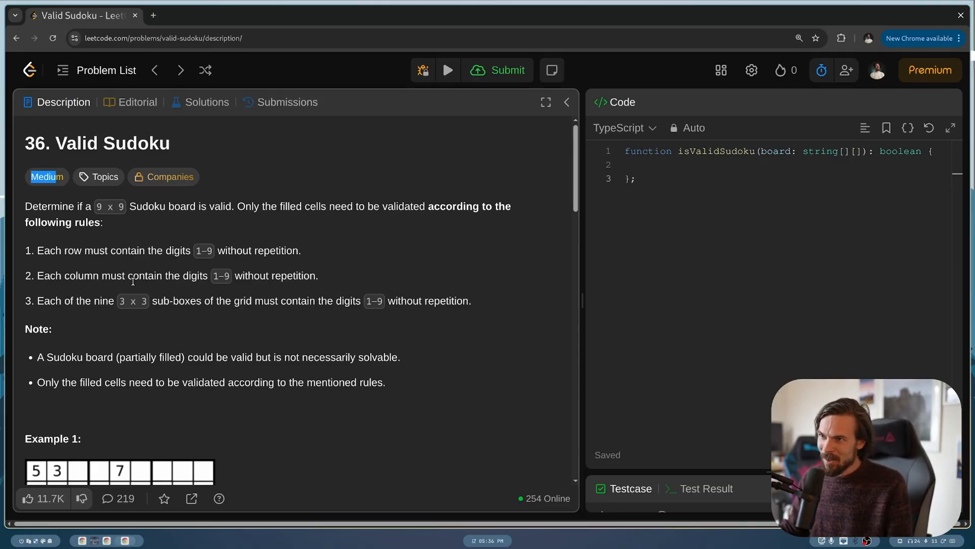
{"action": "scroll", "scroll_direction": "down", "scroll_amount": 3}
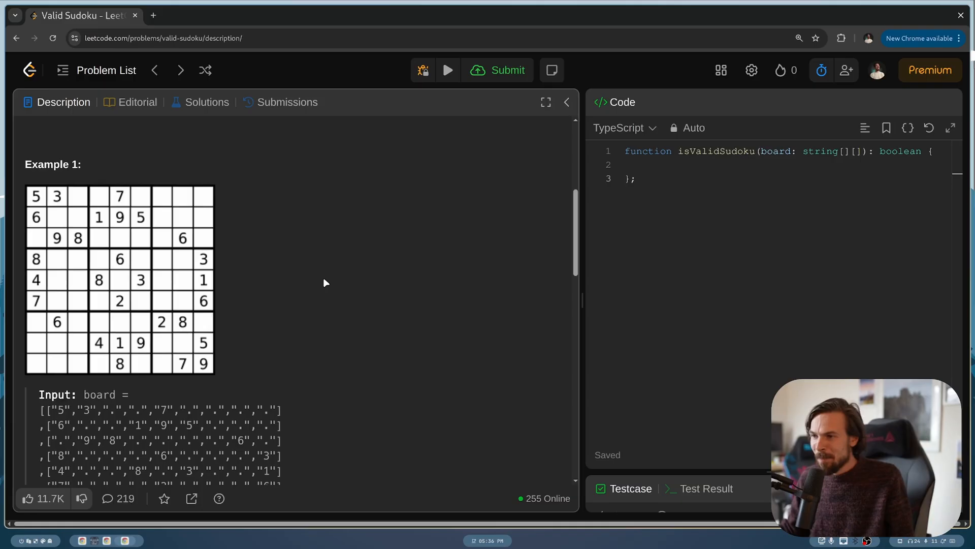
{"action": "scroll", "scroll_direction": "down", "scroll_amount": 3}
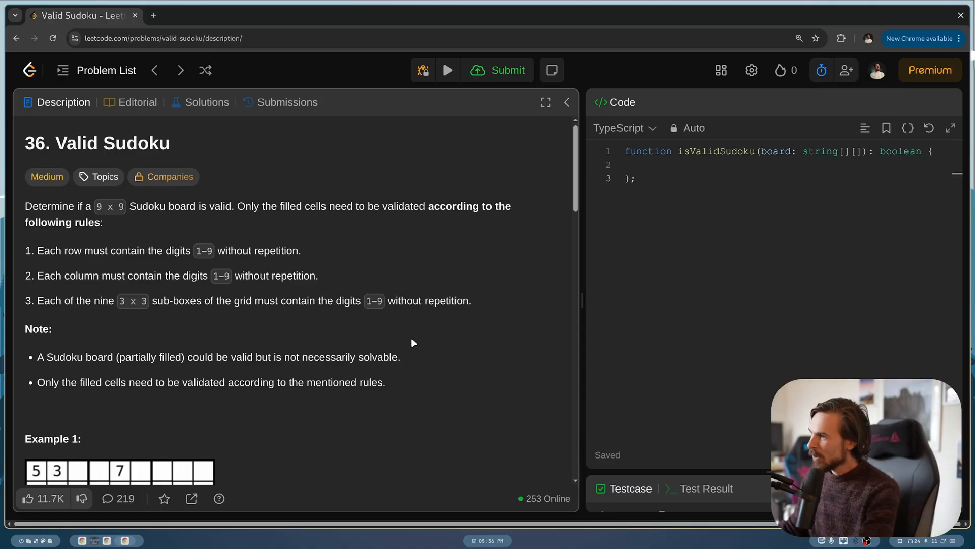
{"action": "mouse_move", "coordinate": [96, 205]}
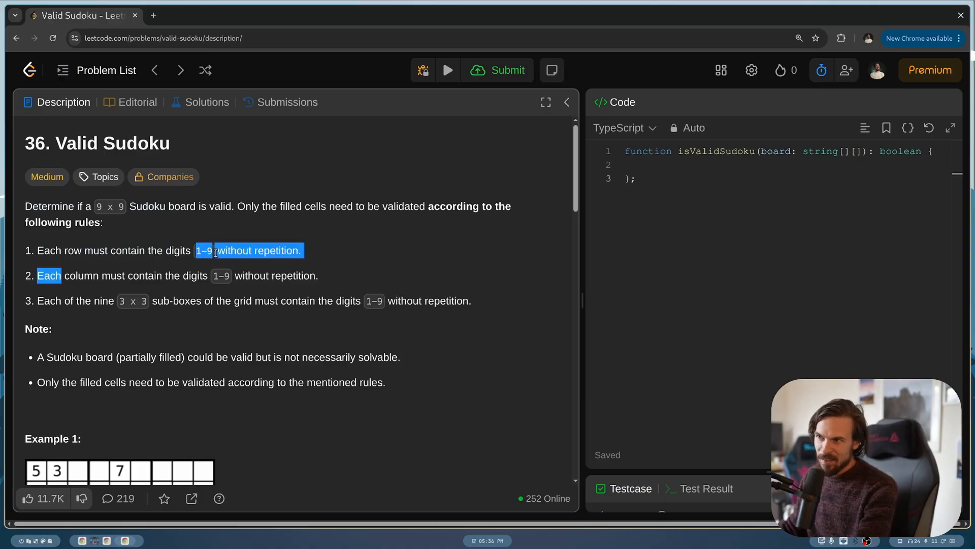
{"action": "left_click", "coordinate": [234, 272]}
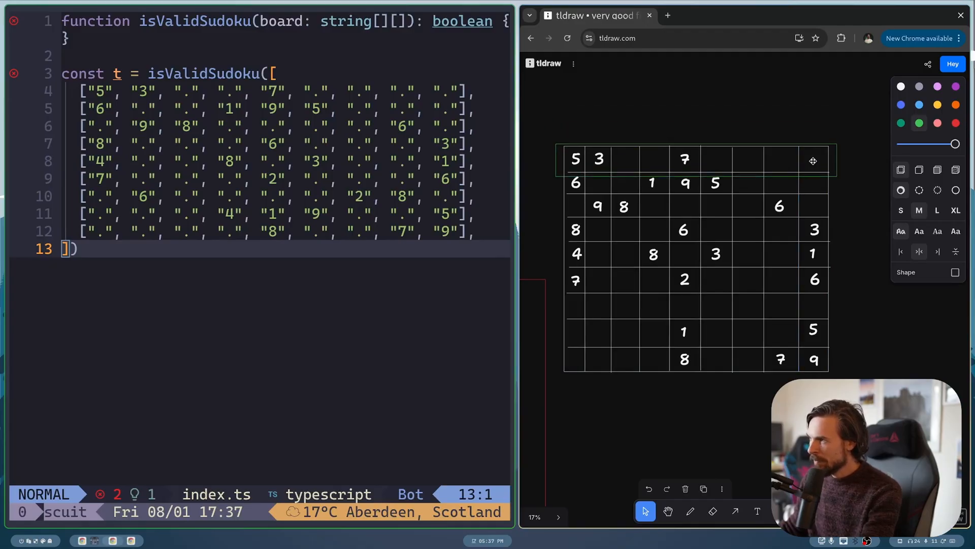
{"action": "left_click", "coordinate": [684, 158]}
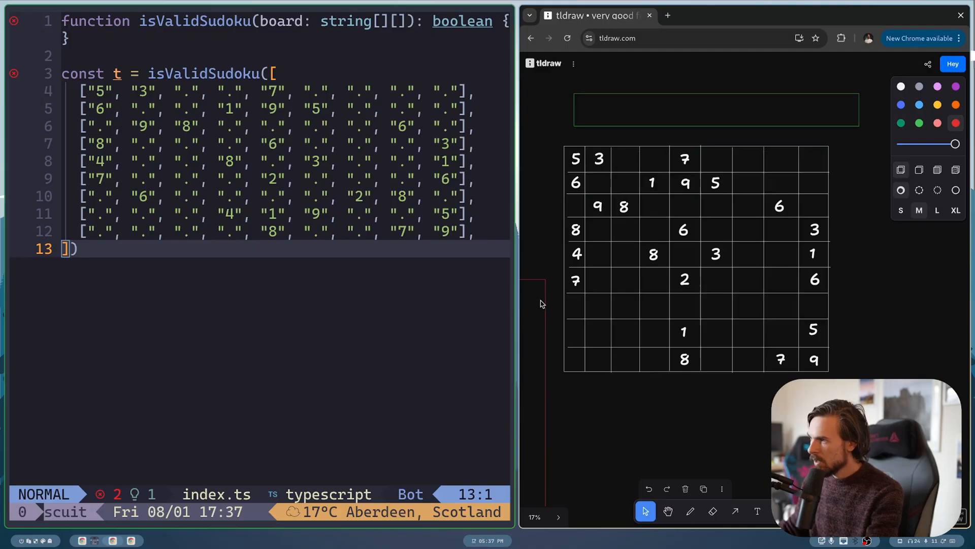
{"action": "left_click_drag", "start_coordinate": [543, 255], "coordinate": [575, 407]}
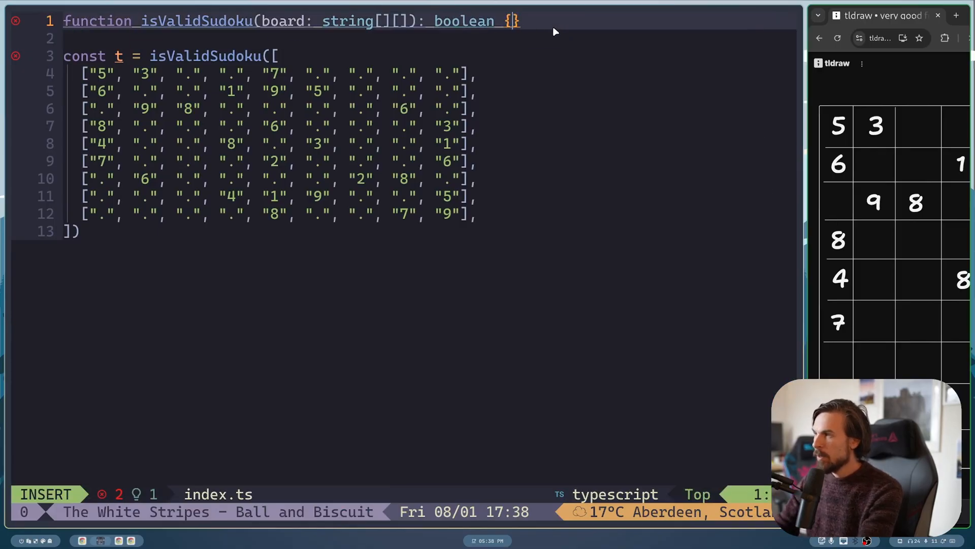
- Declare const set = new Set() at the top of isValidSudoku
{"action": "type", "text": "const set = new"}
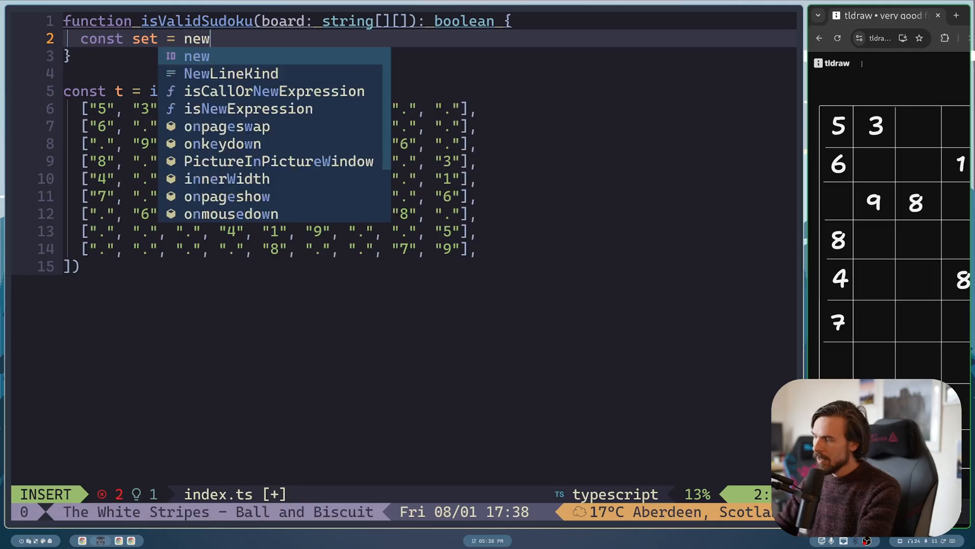
{"action": "type", "text": "Set(j"}
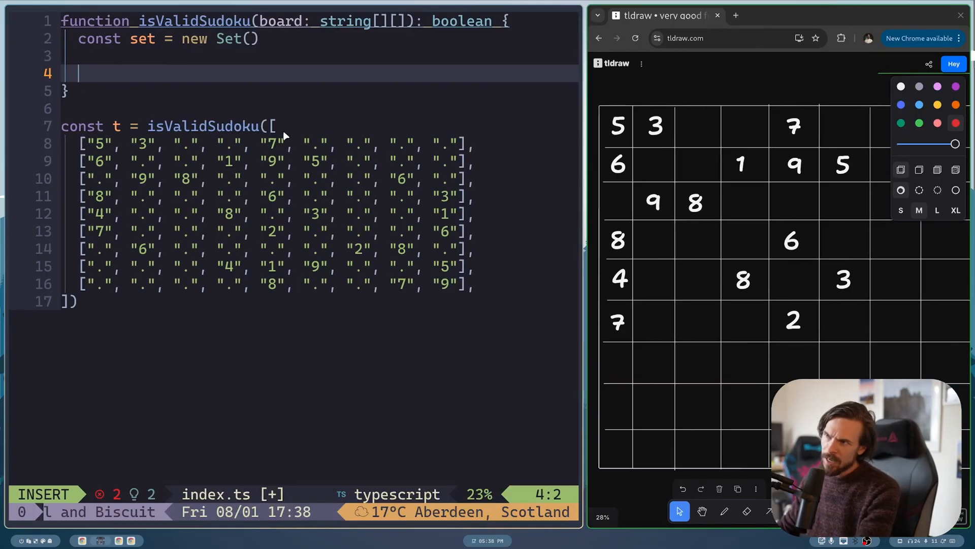
{"action": "mouse_move", "coordinate": [297, 127]}
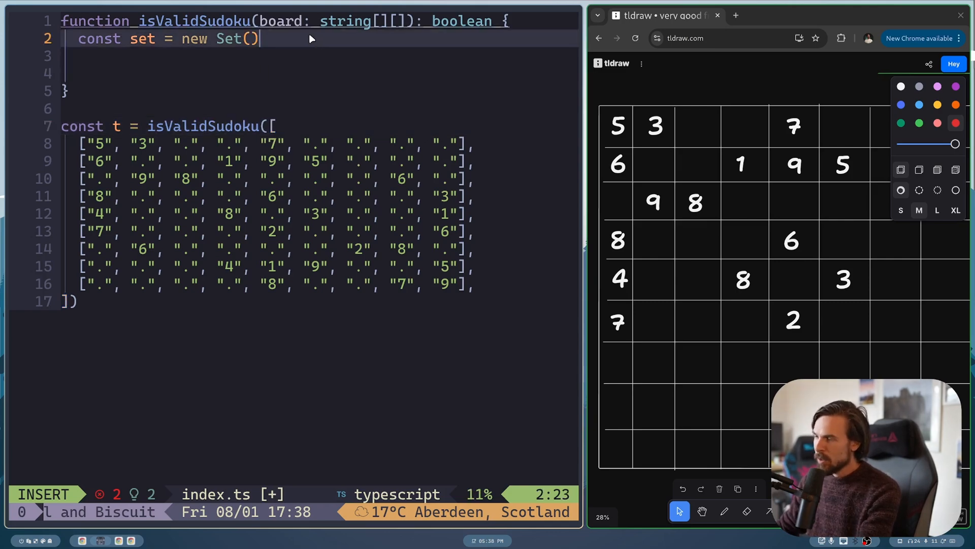
{"action": "key", "text": "enter"}
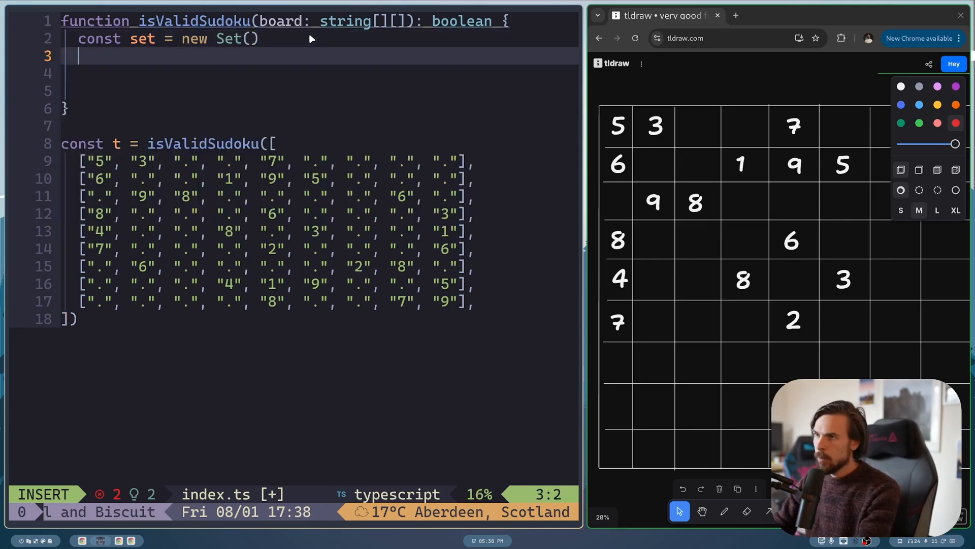
- Add a for loop over i < board.length that logs each row board[i]
{"action": "type", "text": "for let ()"}
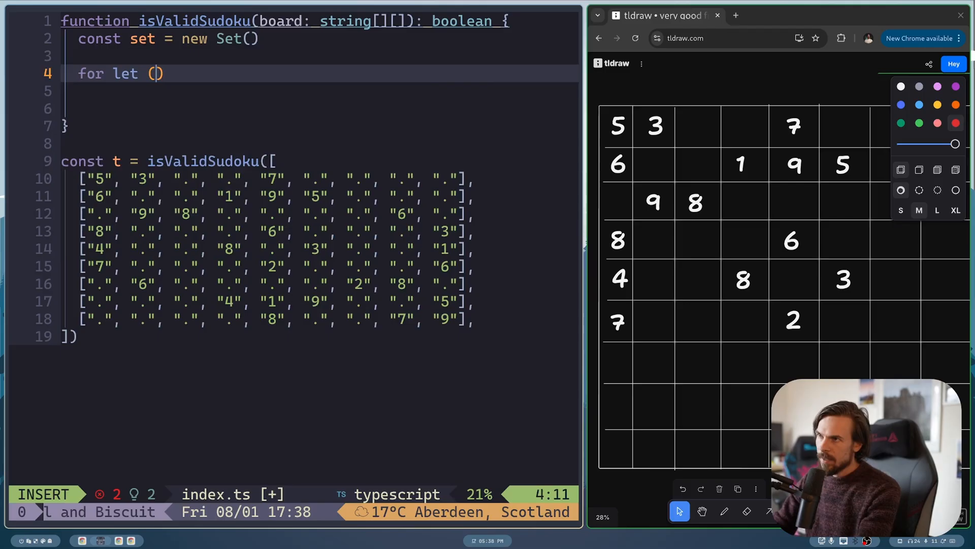
{"action": "type", "text": "i"}
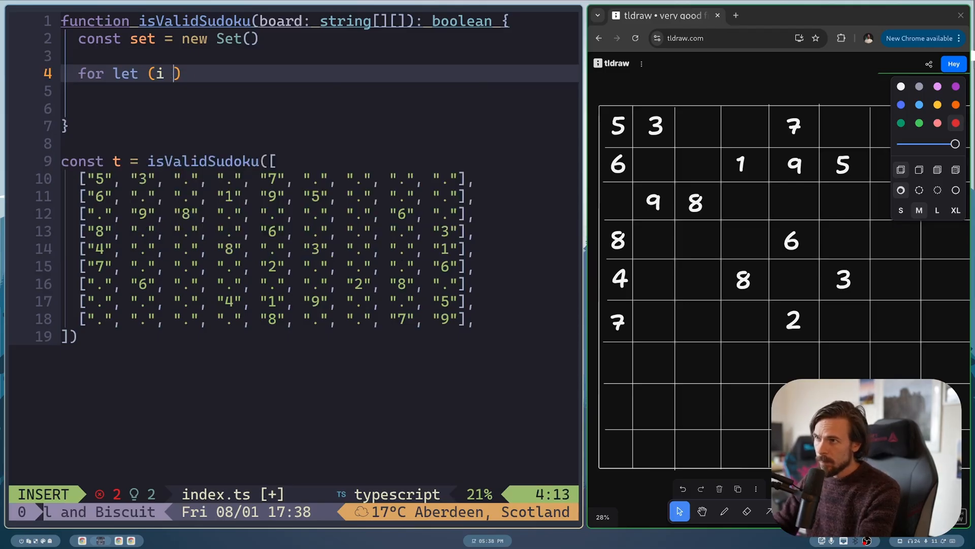
{"action": "type", "text": "= 0; i <"}
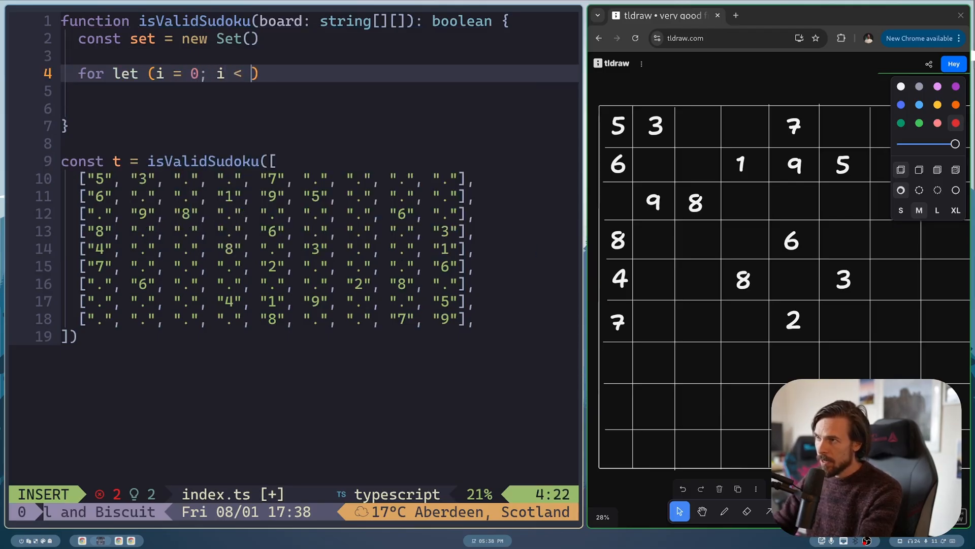
{"action": "type", "text": "board."}
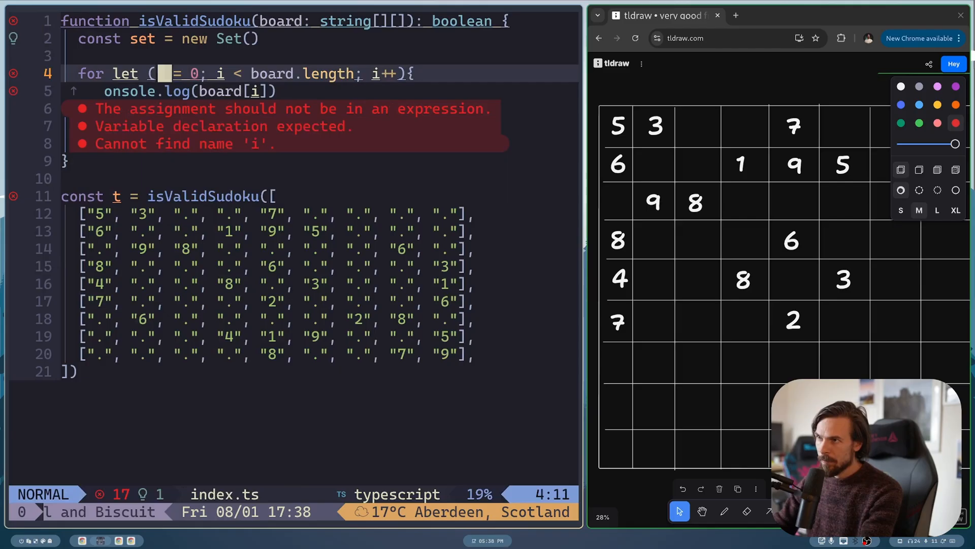
{"action": "type", "text": "le"}
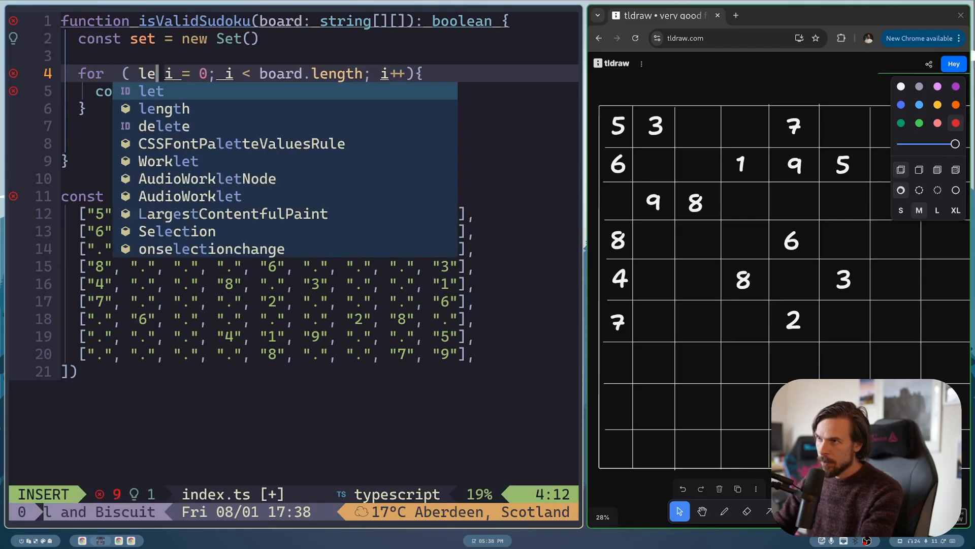
{"action": "key", "text": "Escape"}
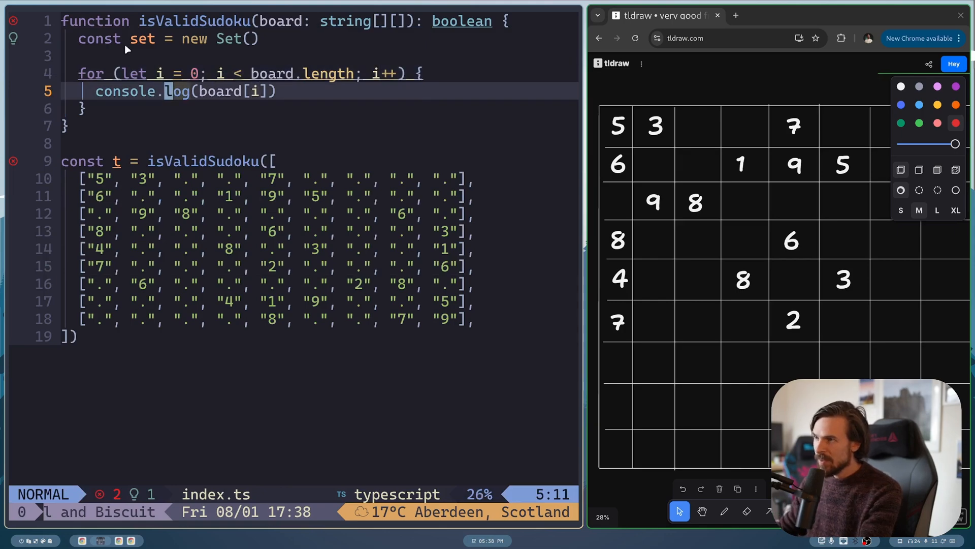
{"action": "mouse_move", "coordinate": [409, 233]}
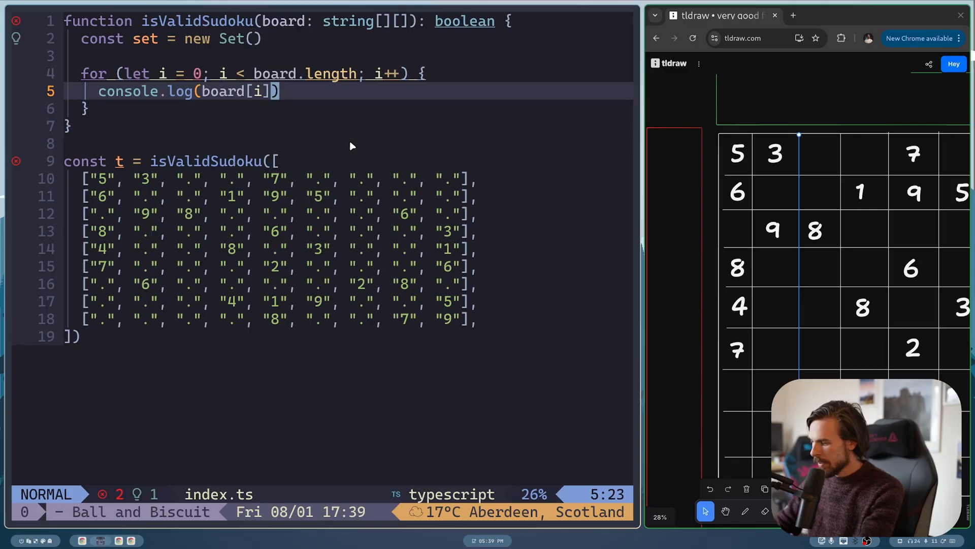
{"action": "type", "text": "console.log"}
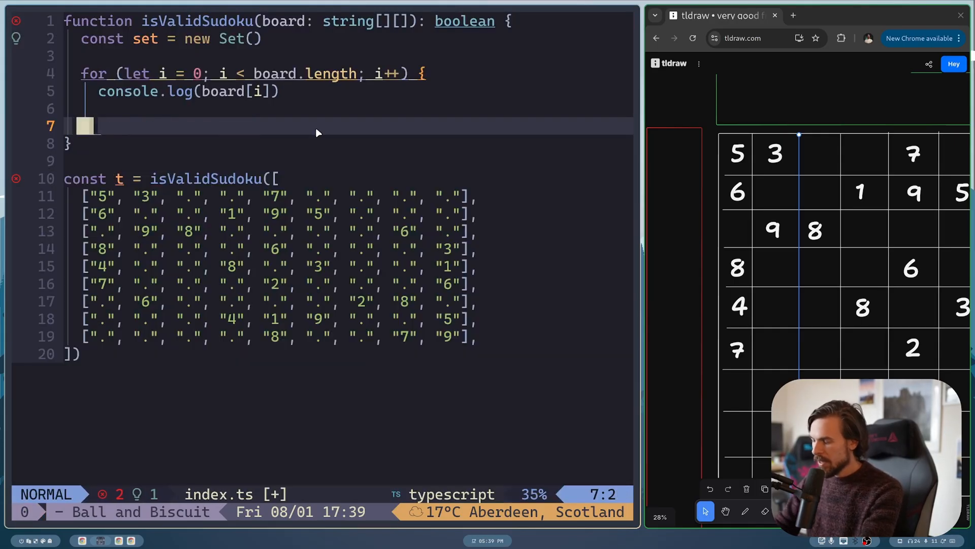
- Nest an inner for loop over j < board[i] with an empty body inside the row loop
{"action": "key", "text": "o"}
{"action": "type", "text": "}"}
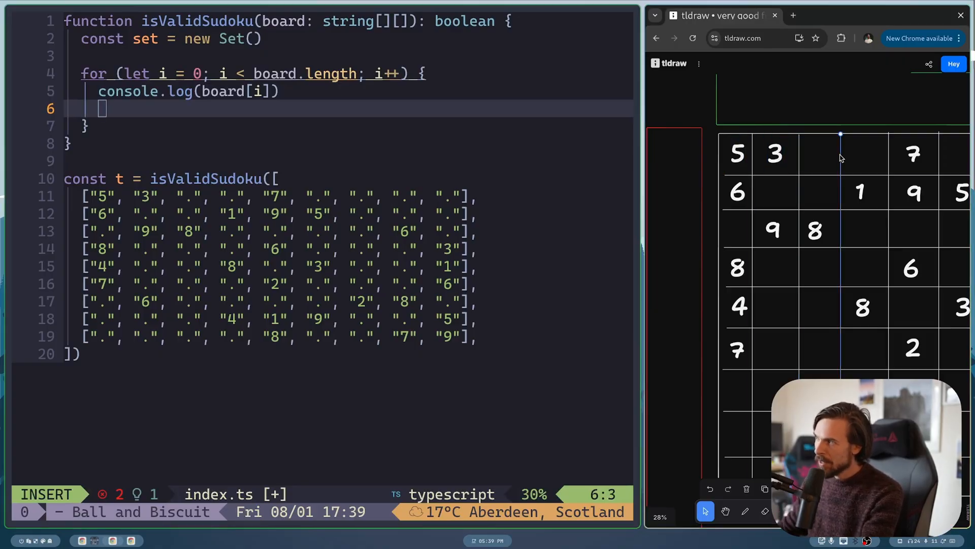
{"action": "type", "text": "fo"}
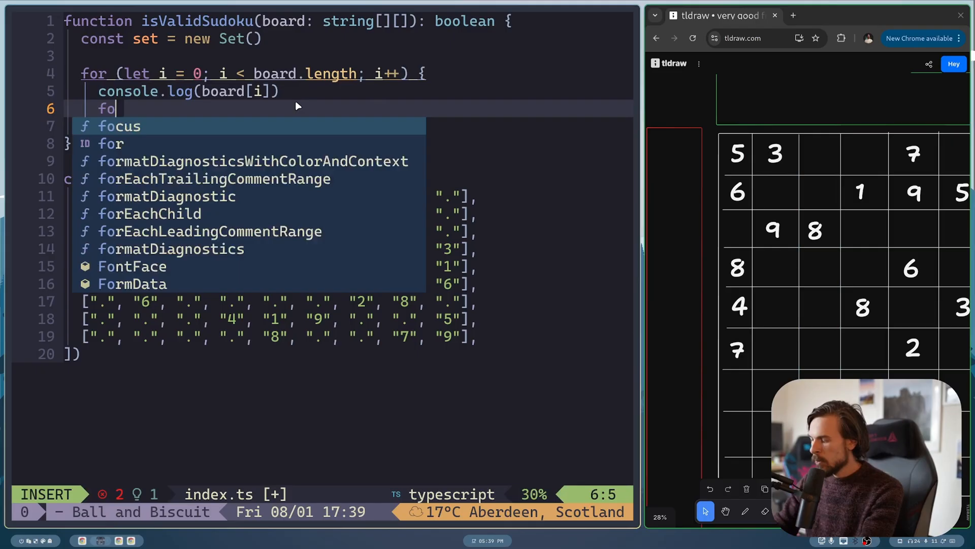
{"action": "type", "text": "for (let j = 0j j"}
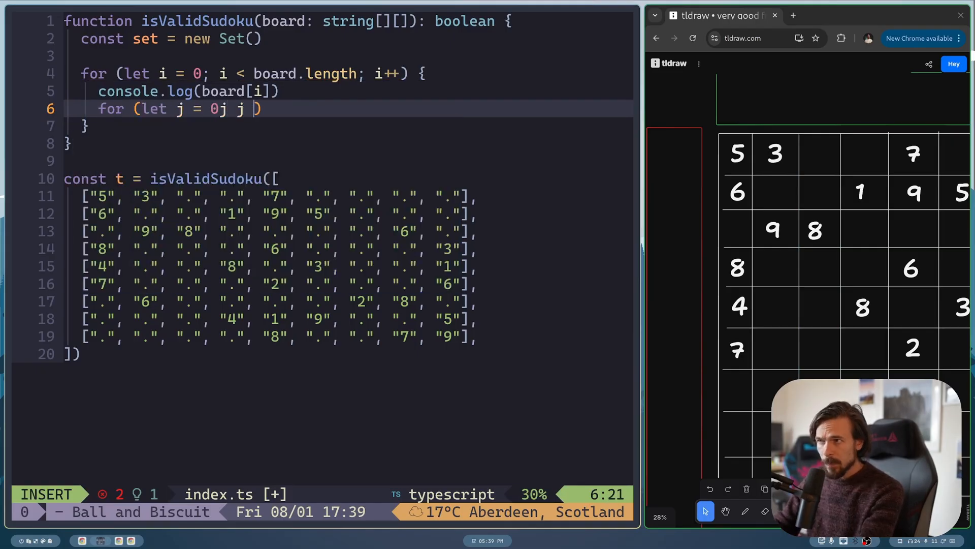
{"action": "type", "text": "< board[i]"}
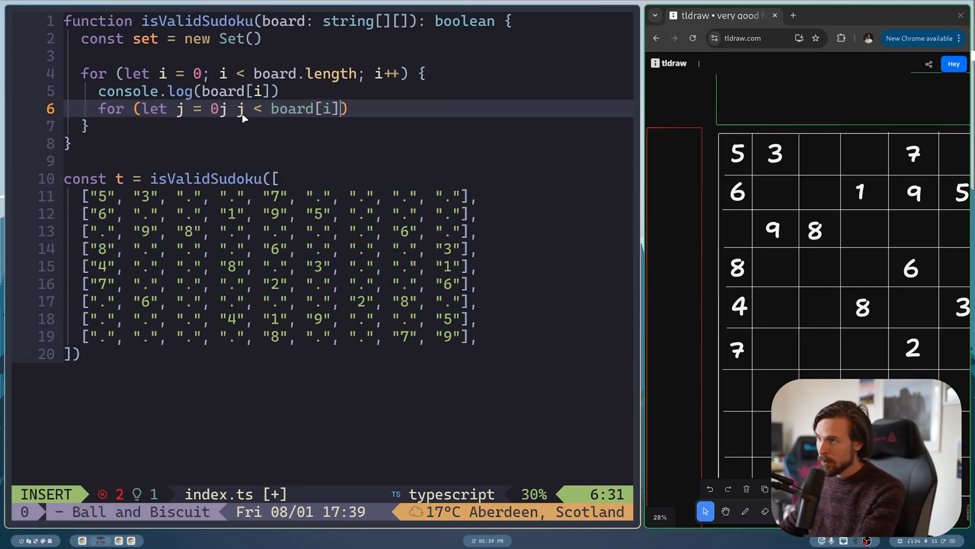
{"action": "mouse_move", "coordinate": [347, 126]}
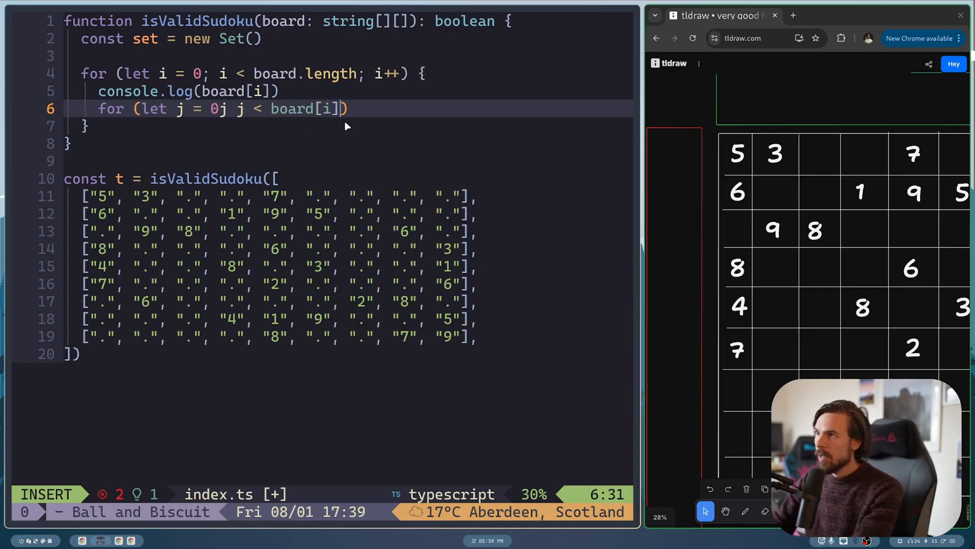
{"action": "type", "text": "; j++"}
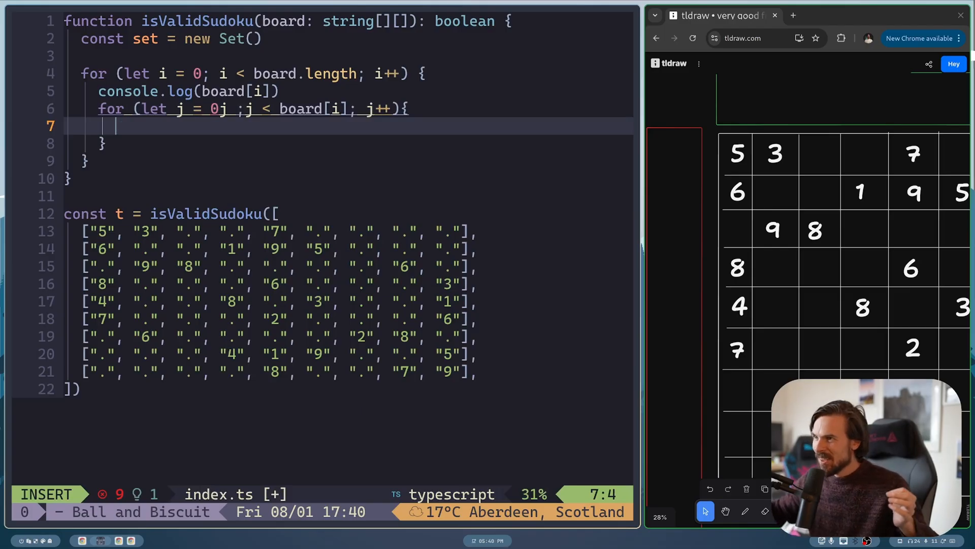
{"action": "mouse_move", "coordinate": [293, 91]}
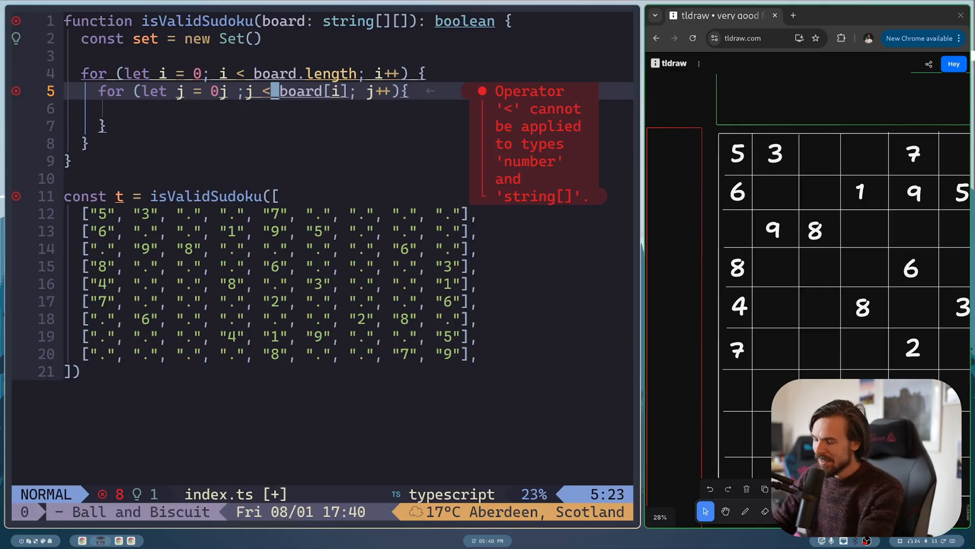
- Replace the row logging with const cell = board[i][j] and console.log(cell), then save
{"action": "type", "text": "console.log(board[i] )"}
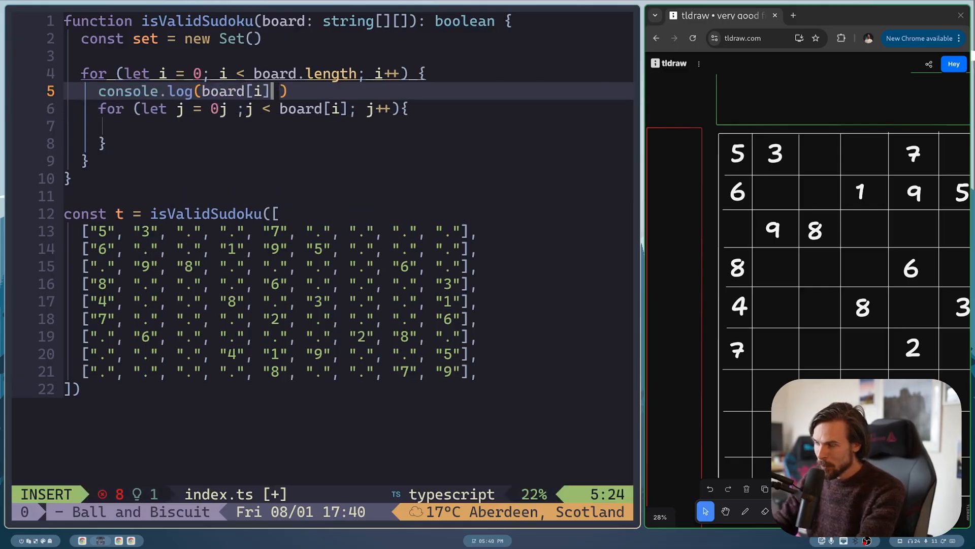
{"action": "type", "text": "dd"}
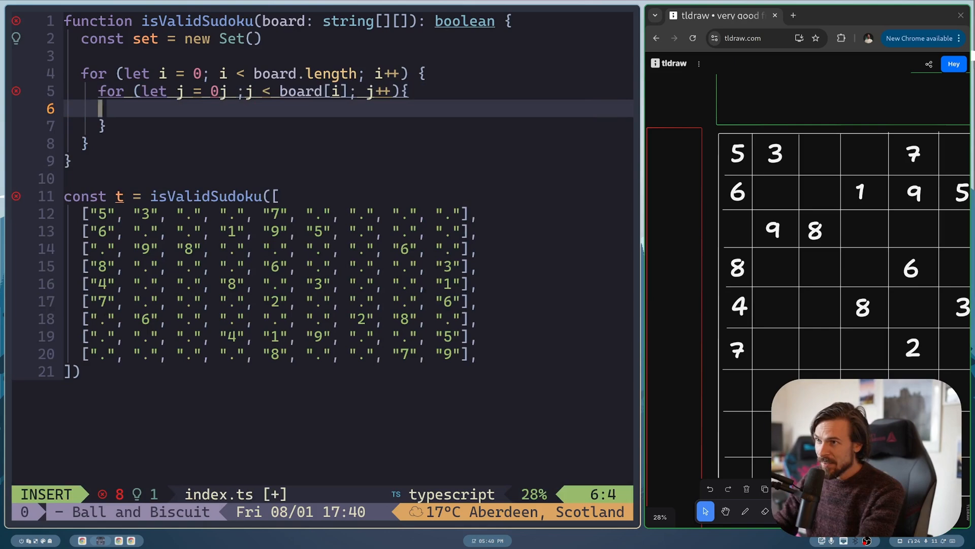
{"action": "type", "text": "const cel"}
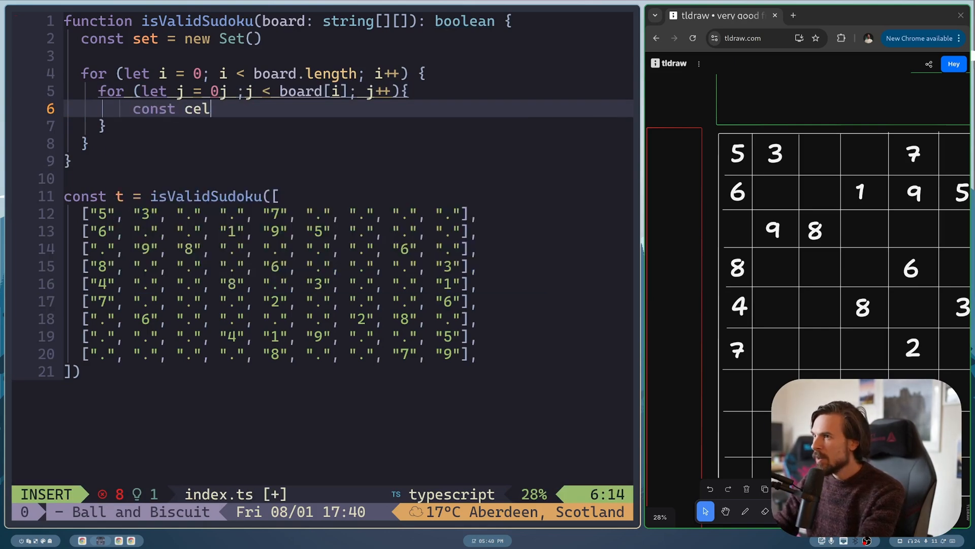
{"action": "type", "text": "l ="}
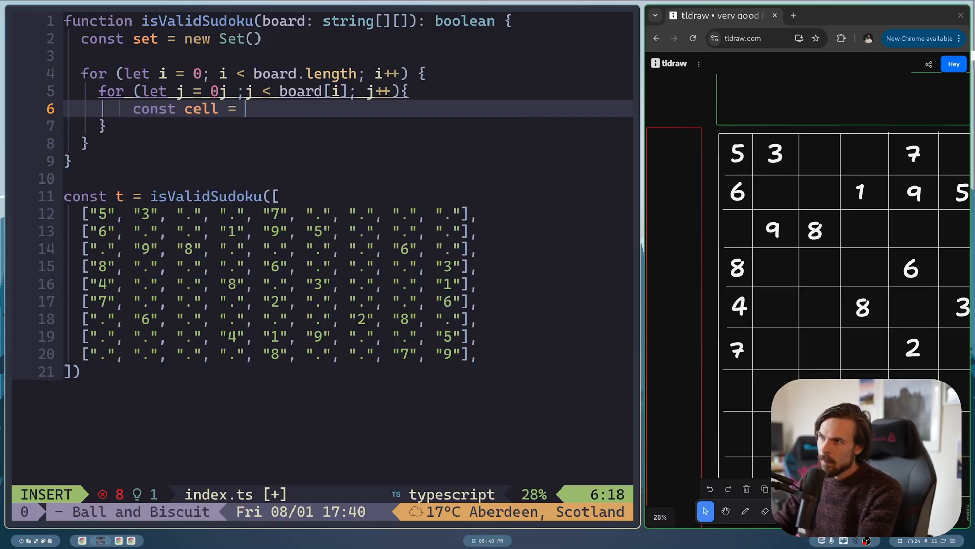
{"action": "type", "text": "board[]"}
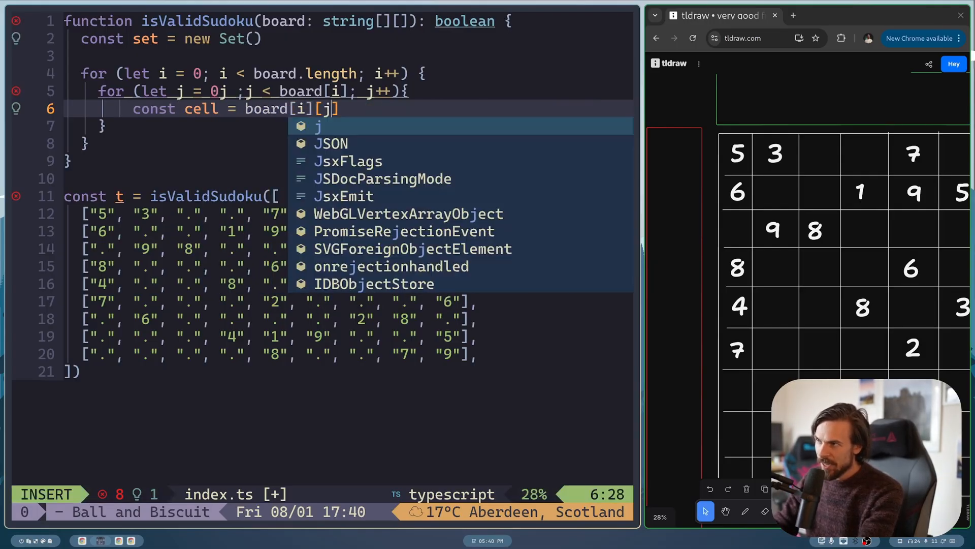
{"action": "type", "text": "console.log(cell"}
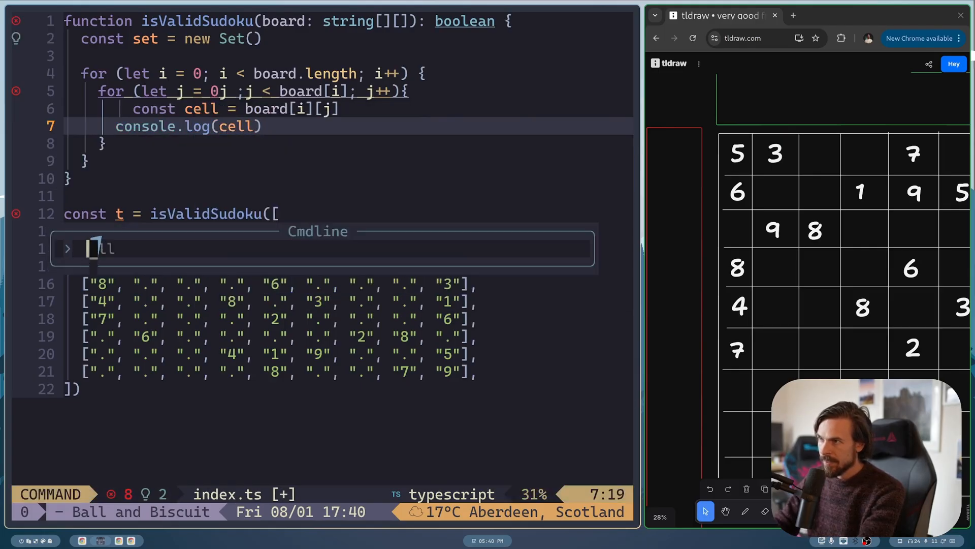
{"action": "key", "text": "Escape"}
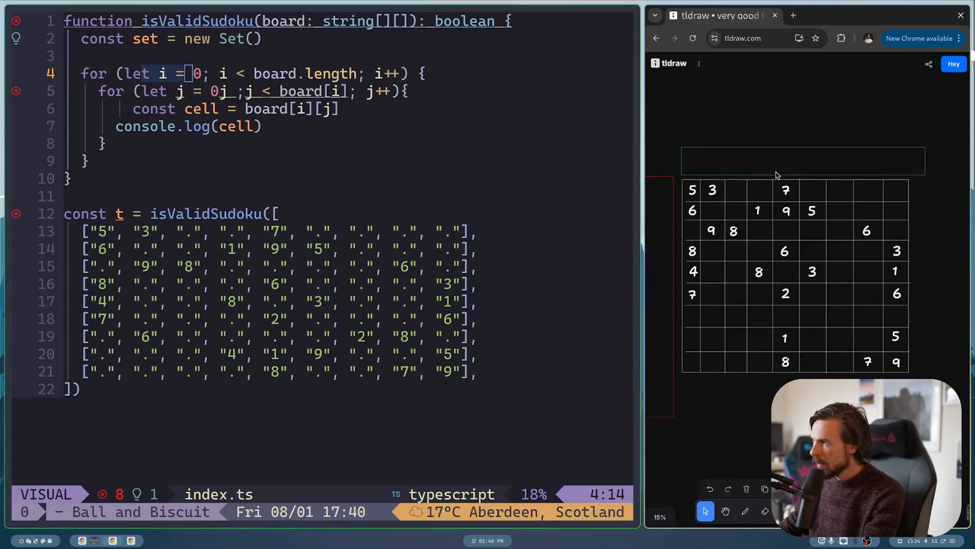
- Correct the inner loop header to j = 0; j < board[i].length; j++ and save
{"action": "left_click", "coordinate": [712, 190]}
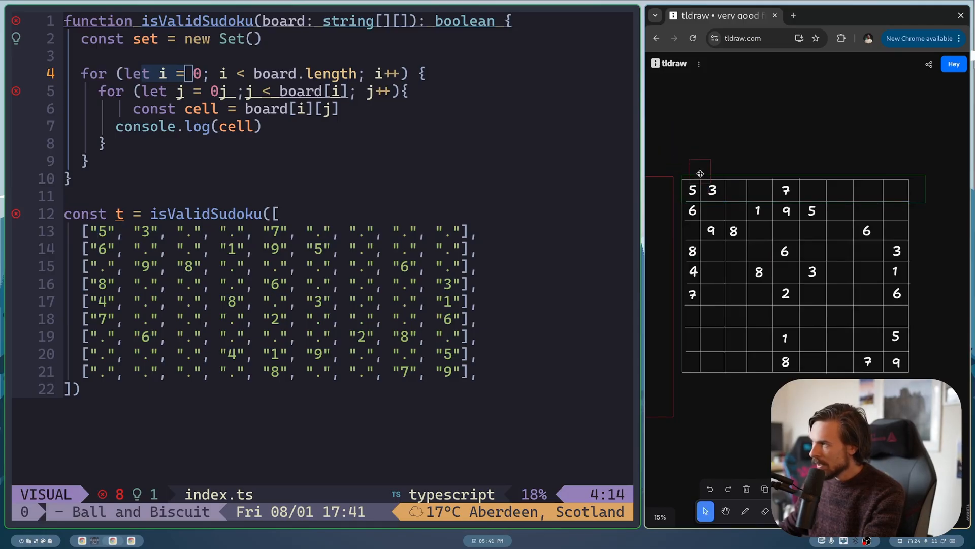
{"action": "mouse_move", "coordinate": [810, 193]}
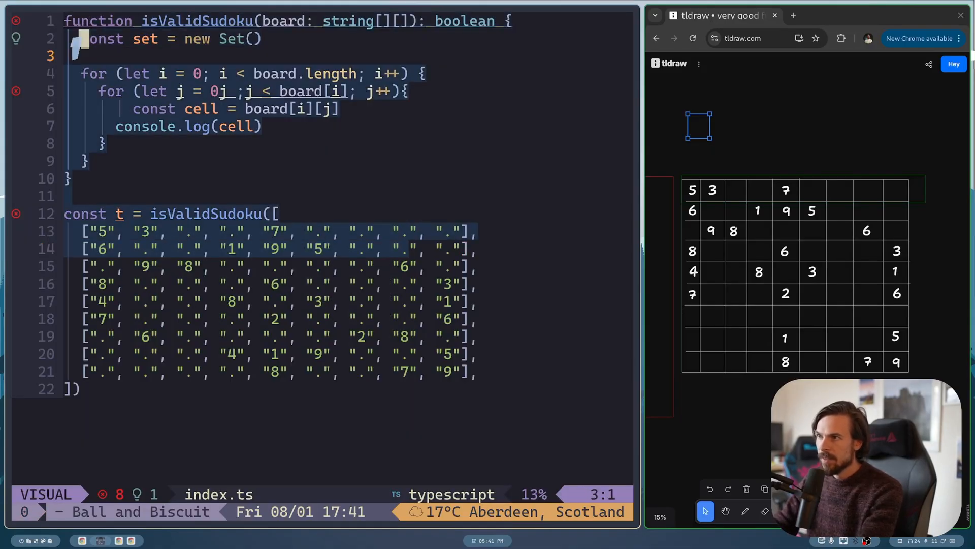
{"action": "type", "text": "kk"}
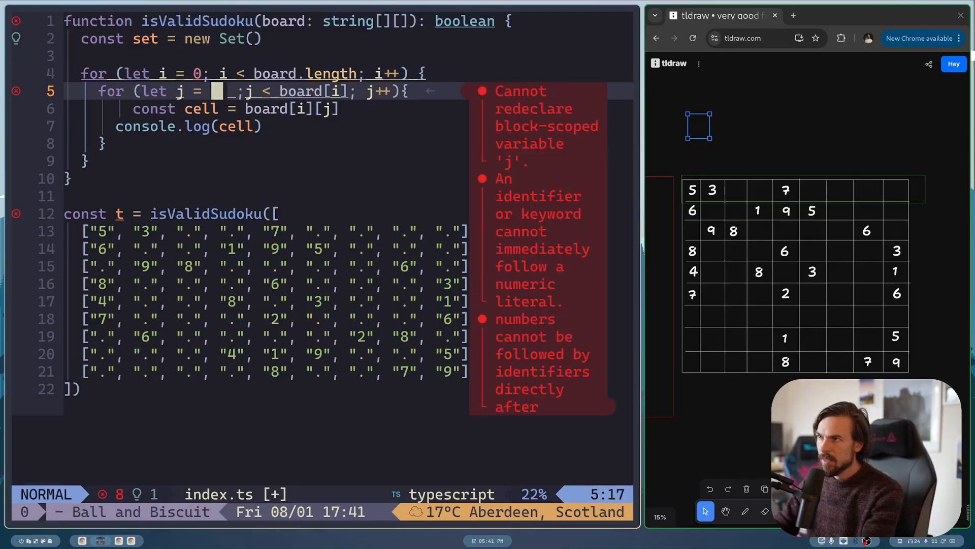
{"action": "type", "text": "0;"}
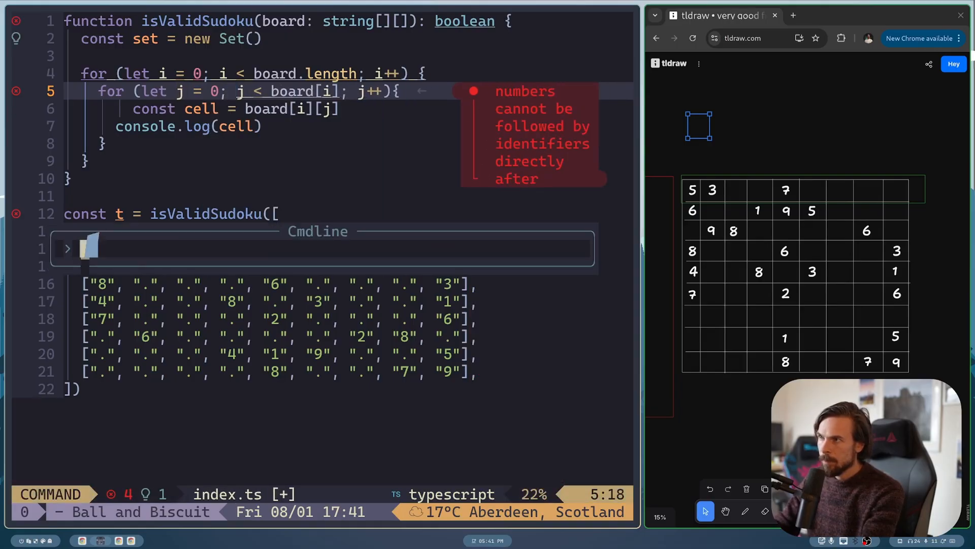
{"action": "key", "text": "Enter"}
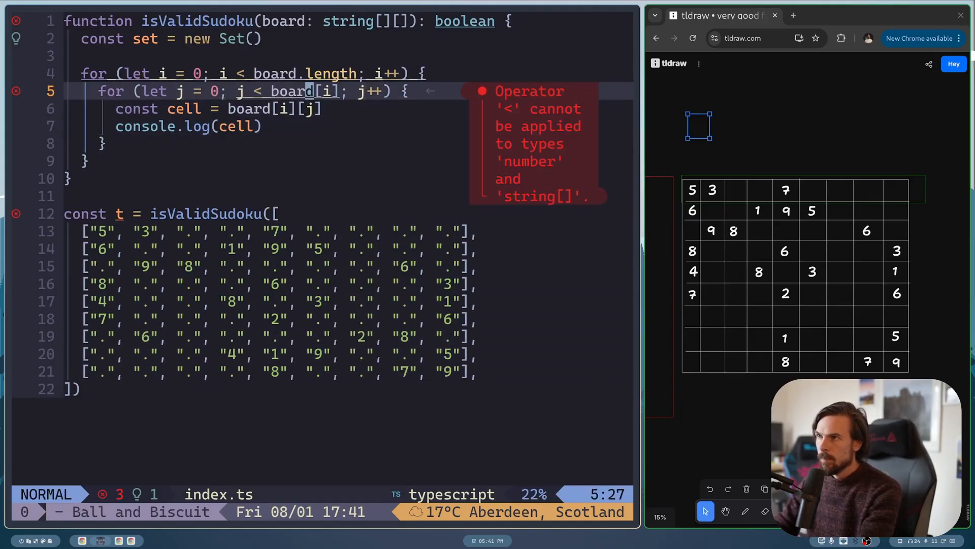
{"action": "type", "text": ".length"}
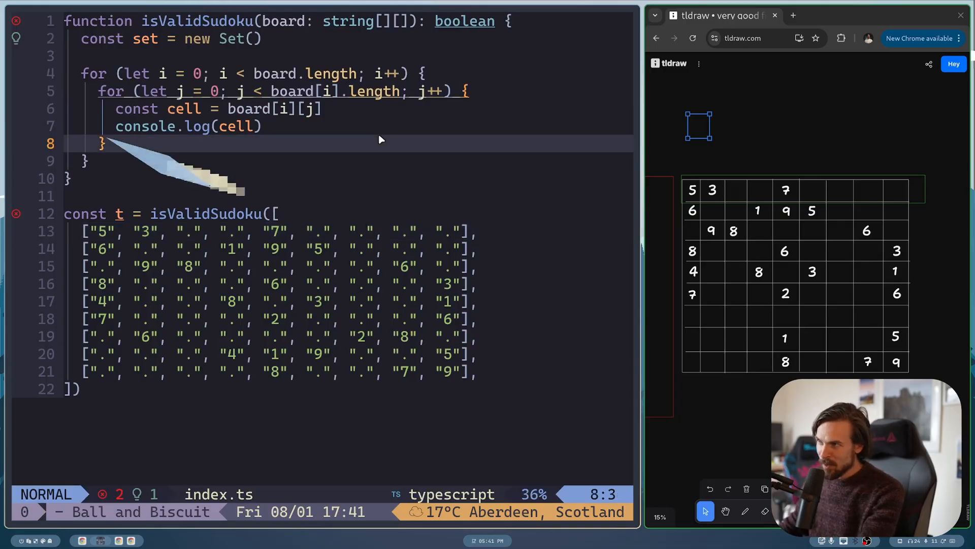
- Replace console.log(cell) with if (cell === ".") continue and start a new line below it
{"action": "type", "text": "c"}
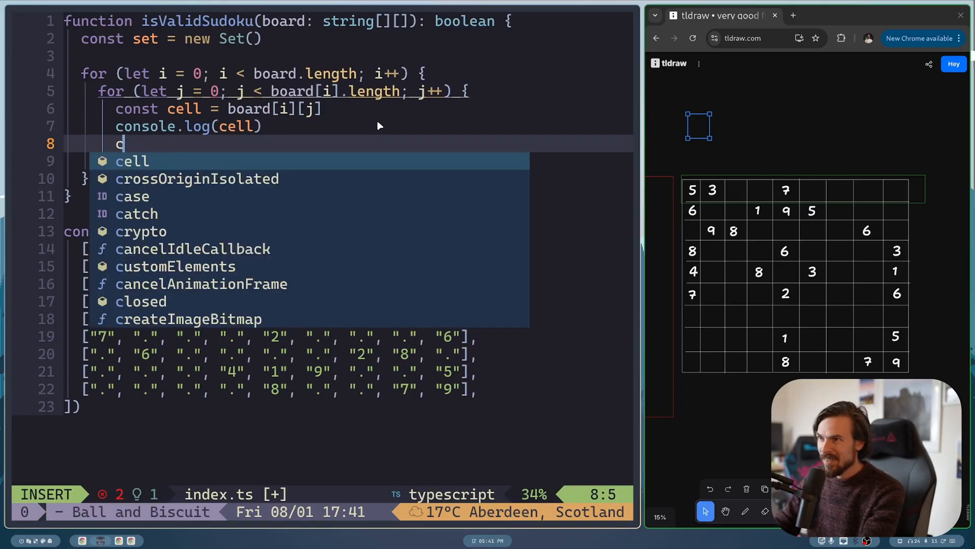
{"action": "type", "text": "if(cell === '"}
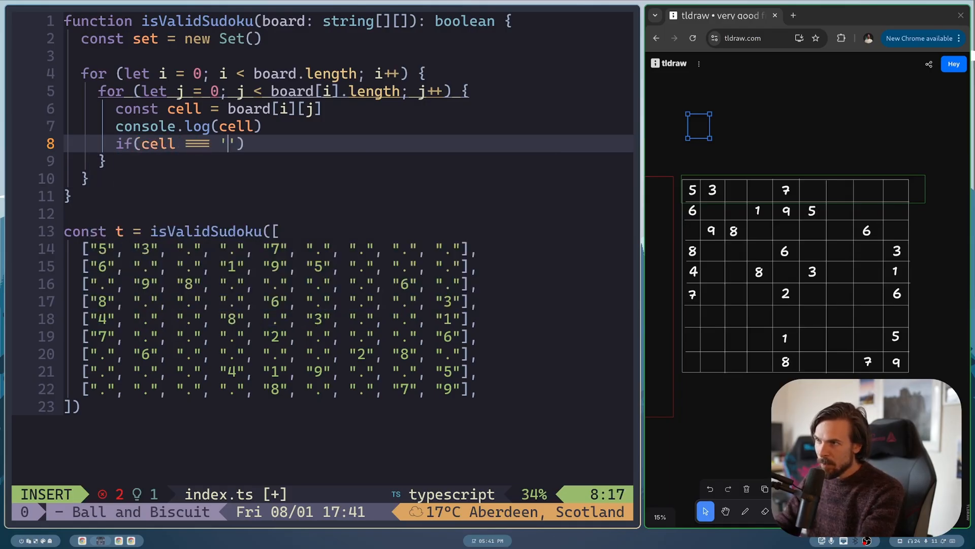
{"action": "type", "text": "."}
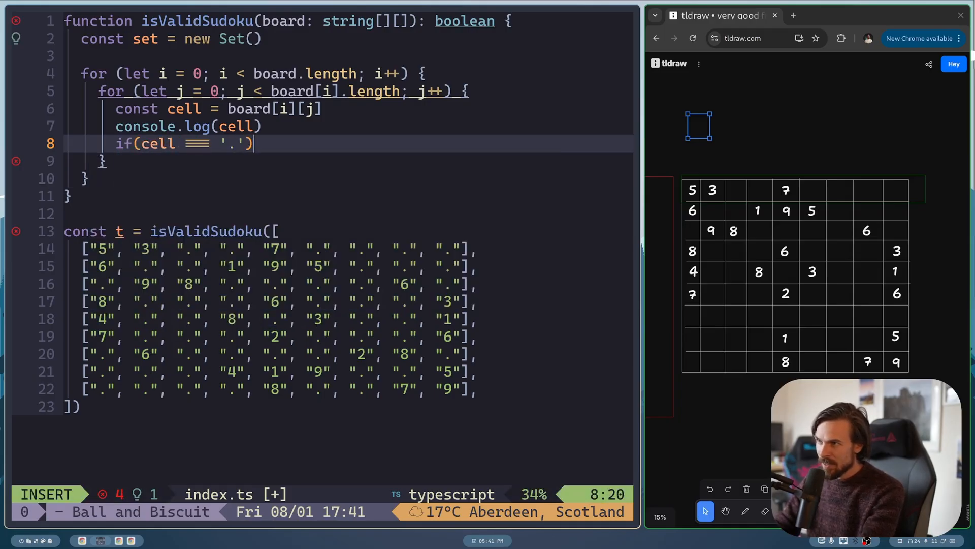
{"action": "type", "text": "continue"}
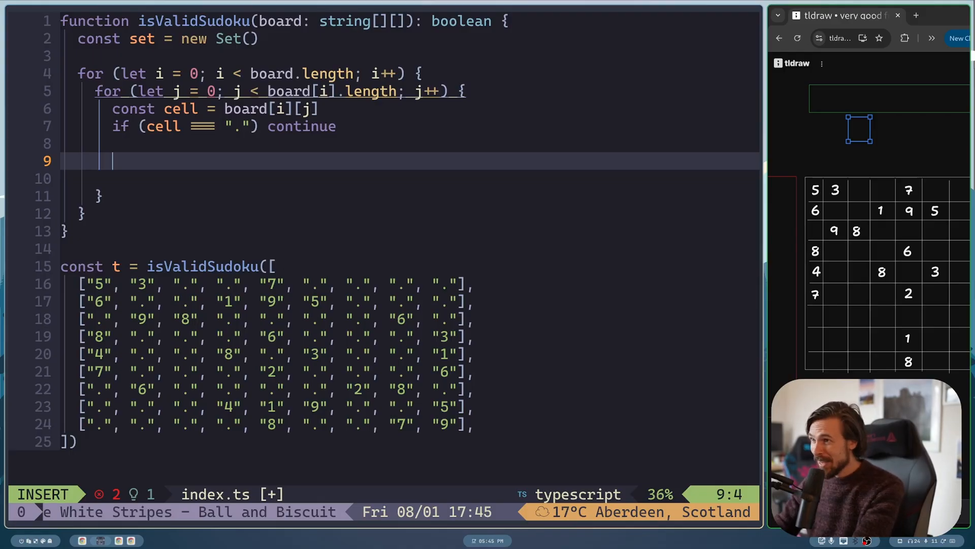
- Build const row = `row:${i}, cell:${cell}`, log it, and run bun run ./index.ts
{"action": "type", "text": "const"}
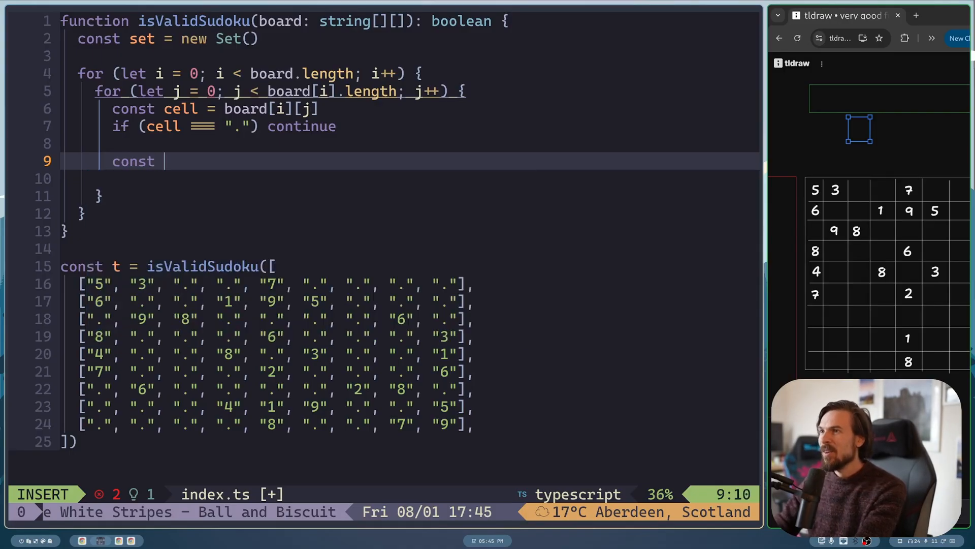
{"action": "type", "text": "row = `"}
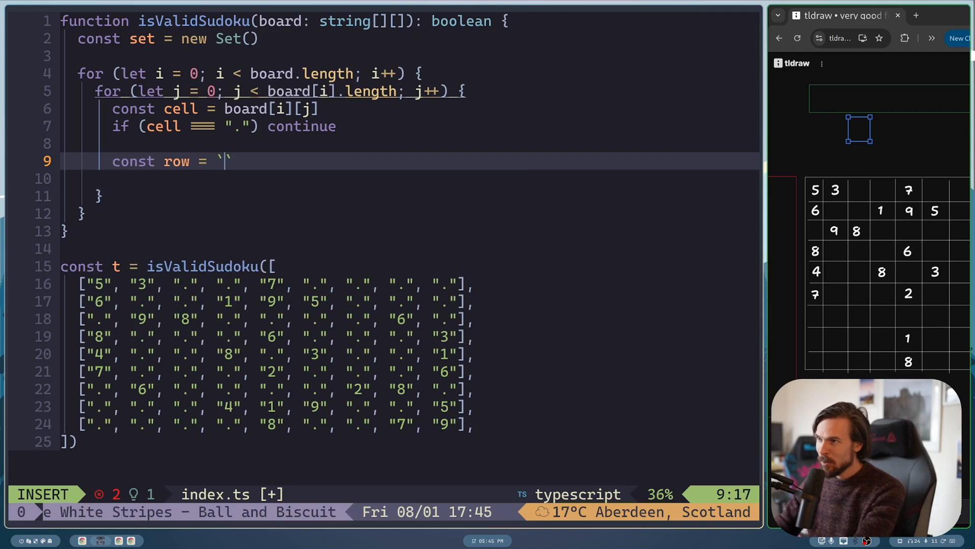
{"action": "type", "text": "dc"}
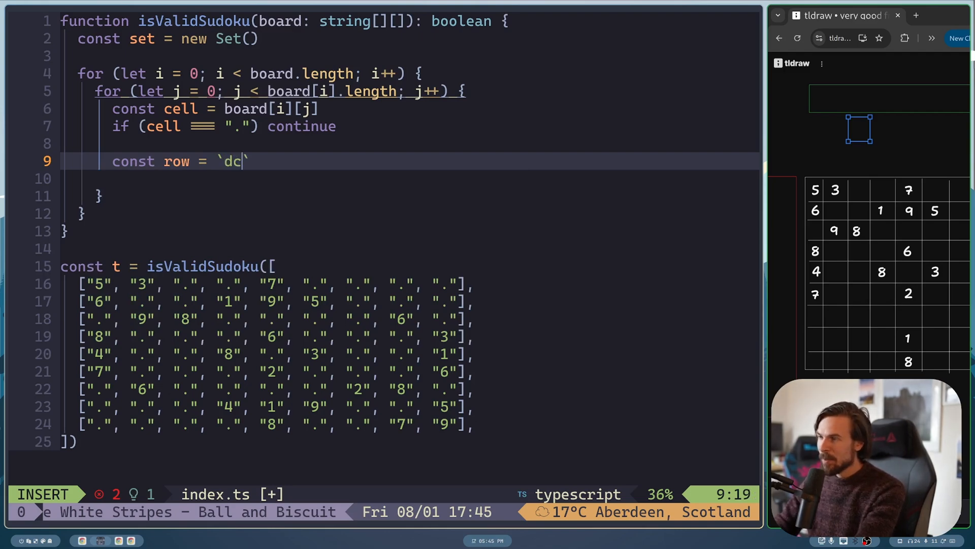
{"action": "type", "text": "row:${}"}
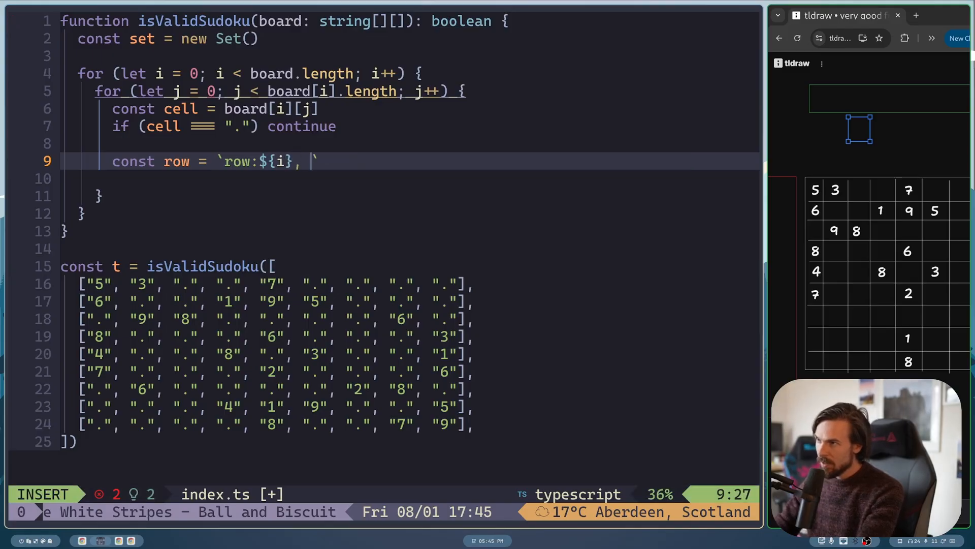
{"action": "type", "text": "cell:${}"}
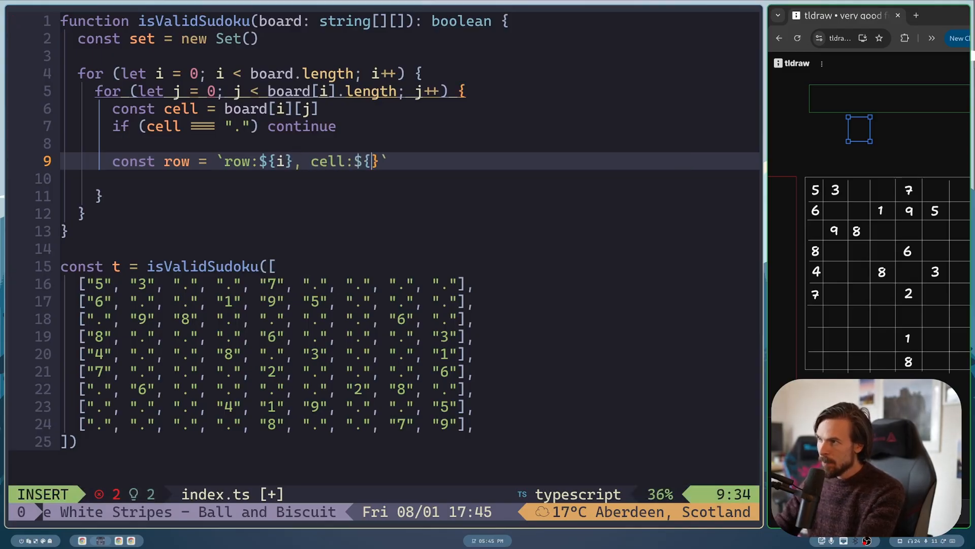
{"action": "type", "text": "cell"}
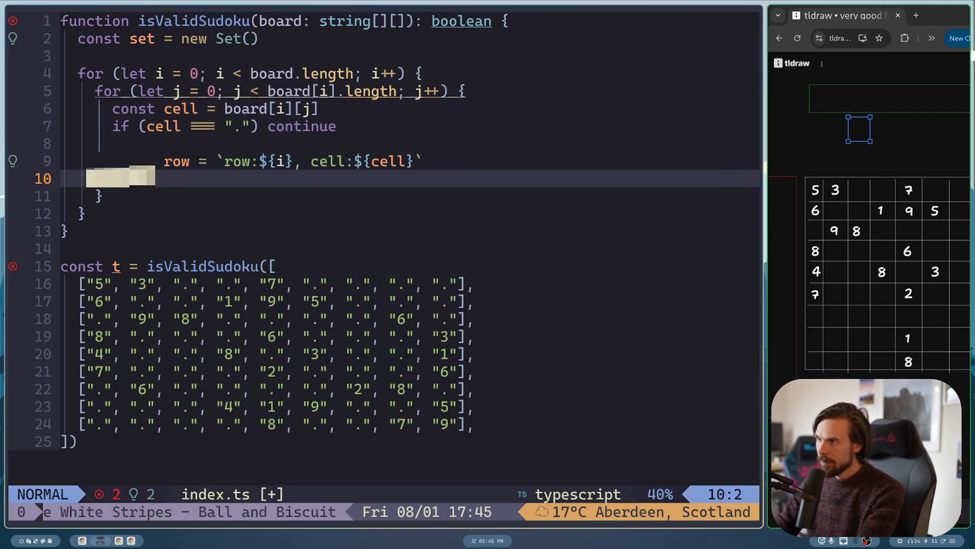
{"action": "type", "text": "consol"}
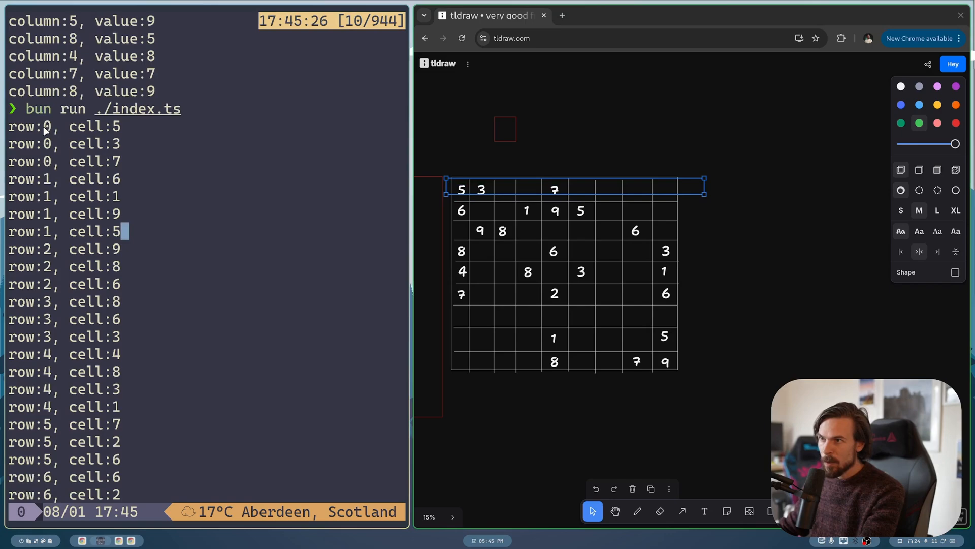
{"action": "mouse_move", "coordinate": [62, 142]}
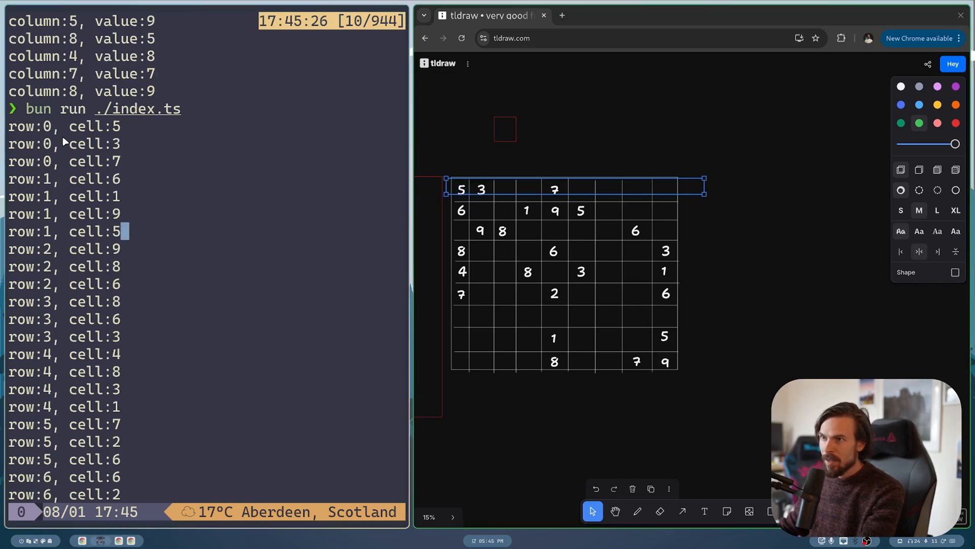
{"action": "mouse_move", "coordinate": [75, 128]}
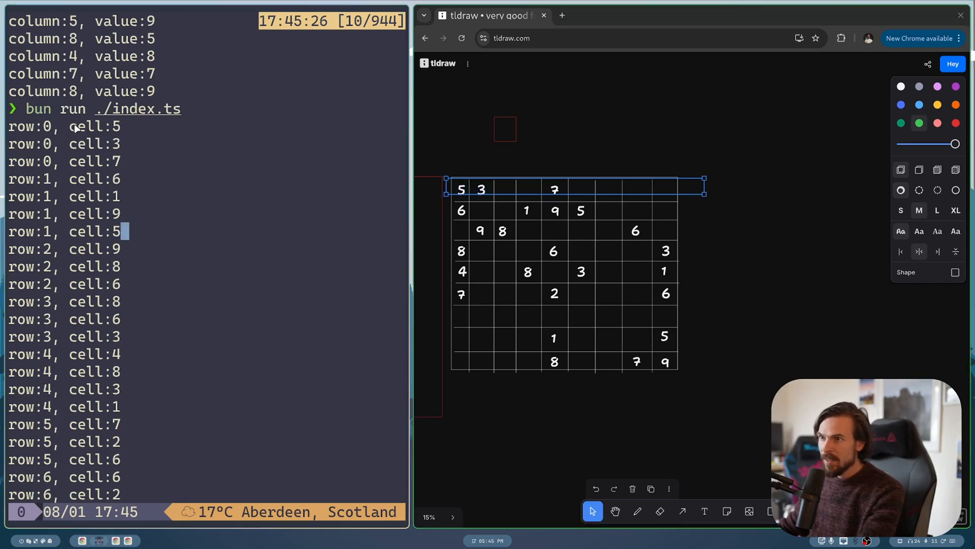
{"action": "mouse_move", "coordinate": [681, 180]}
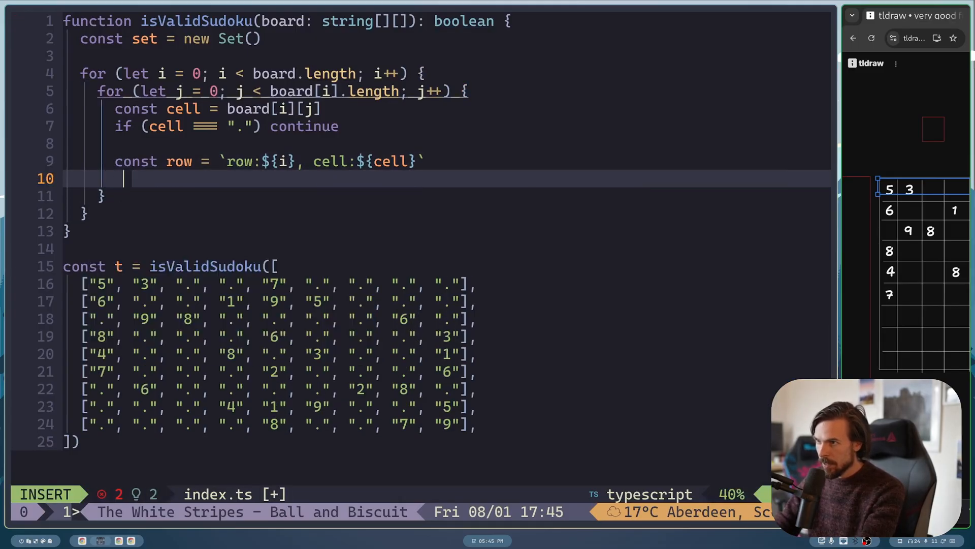
- Add const col = `col:${j}, cell:${cell}` with console.log(col) below the row key and save
{"action": "type", "text": "const col"}
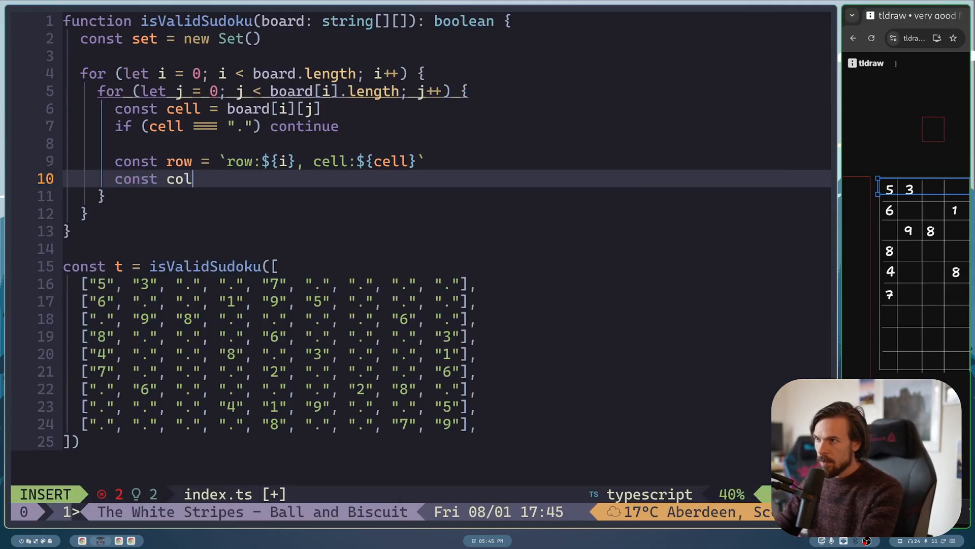
{"action": "type", "text": "= `"}
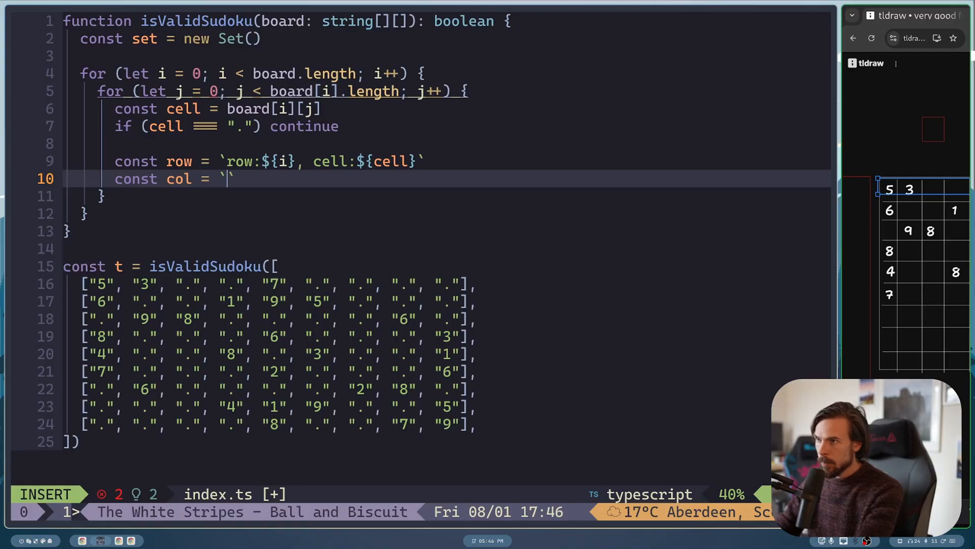
{"action": "type", "text": "col:${j"}
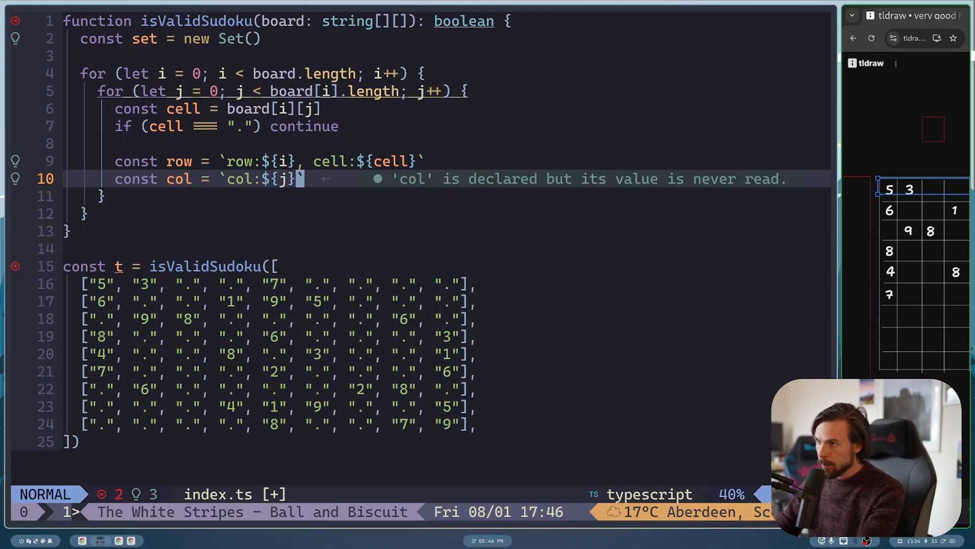
{"action": "type", "text": ", cell:${cell"}
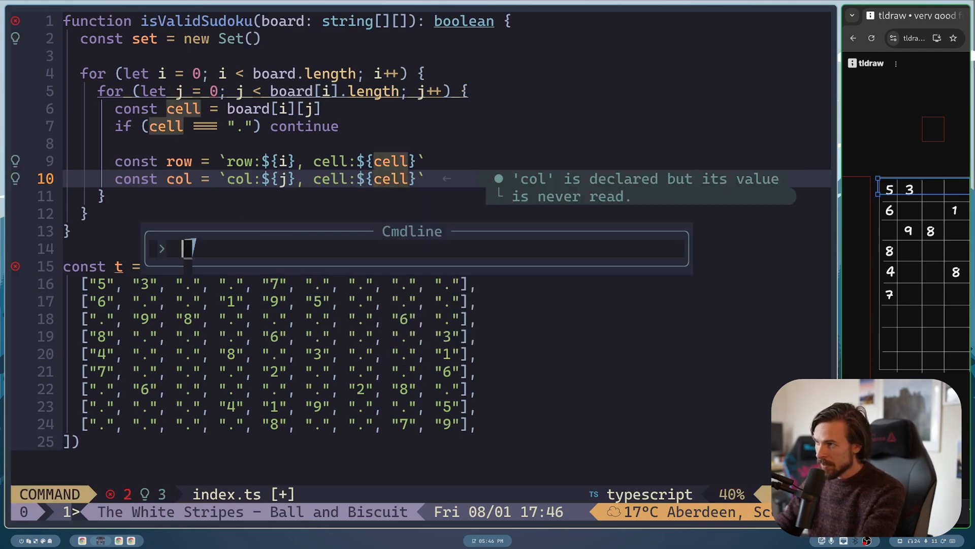
{"action": "type", "text": "console.log(col"}
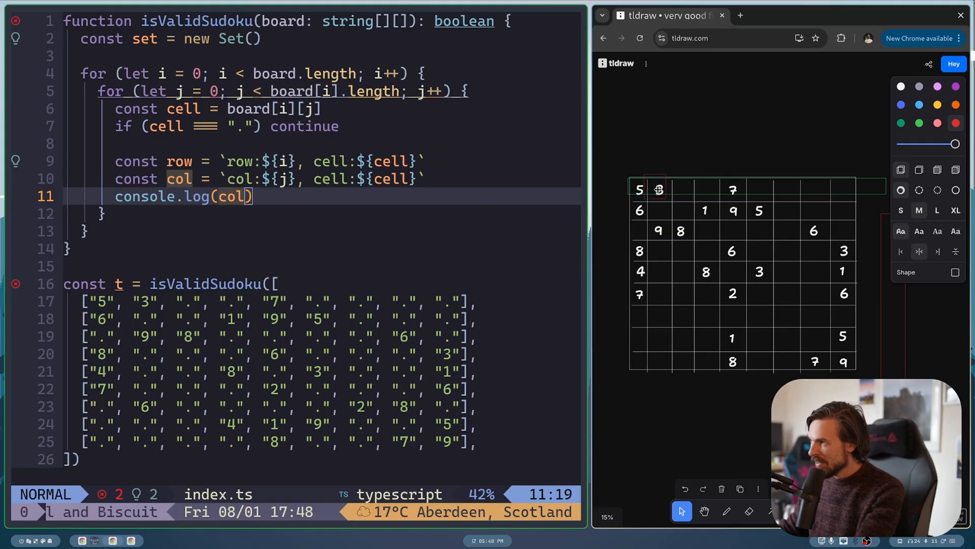
- Delete the console.log(col) line and start a new line for the box calculation
{"action": "left_click", "coordinate": [659, 190]}
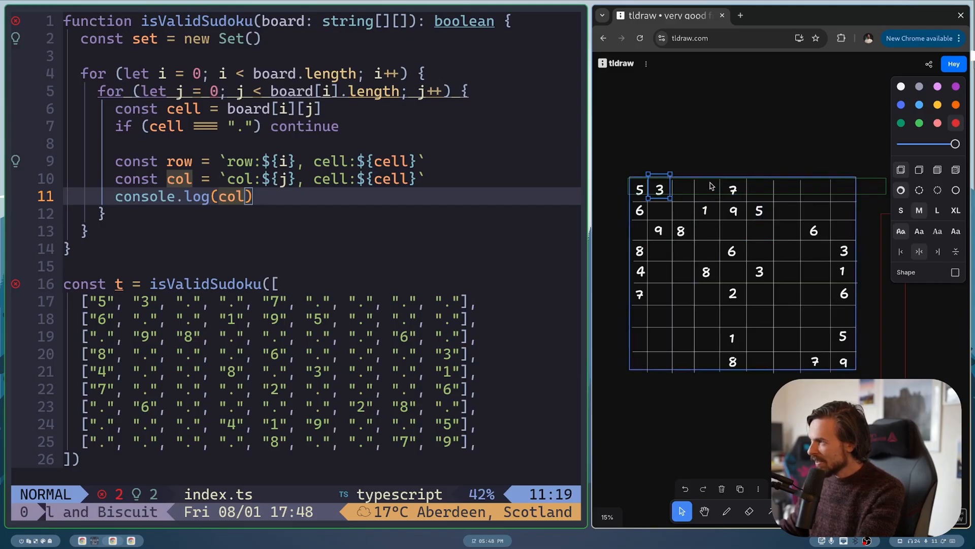
{"action": "left_click", "coordinate": [733, 189]}
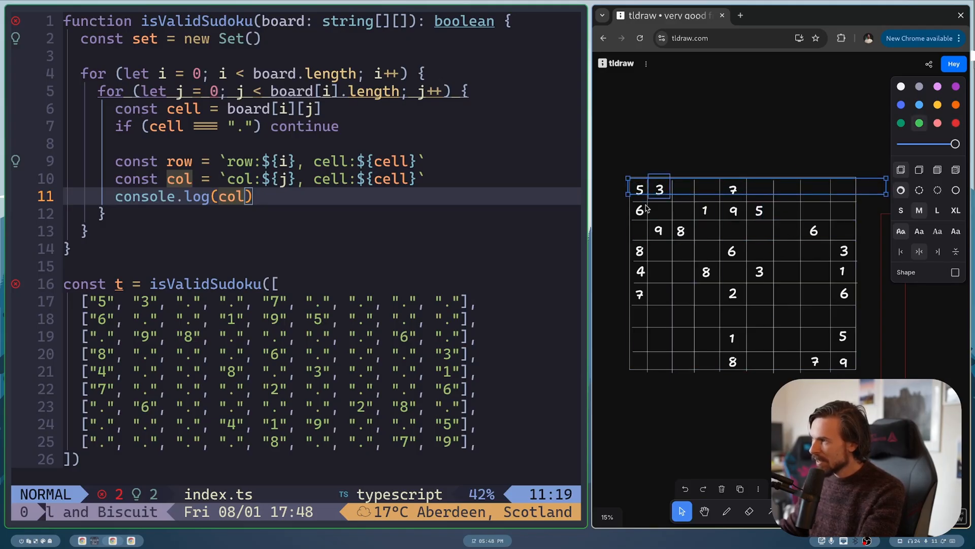
{"action": "key", "text": "dd"}
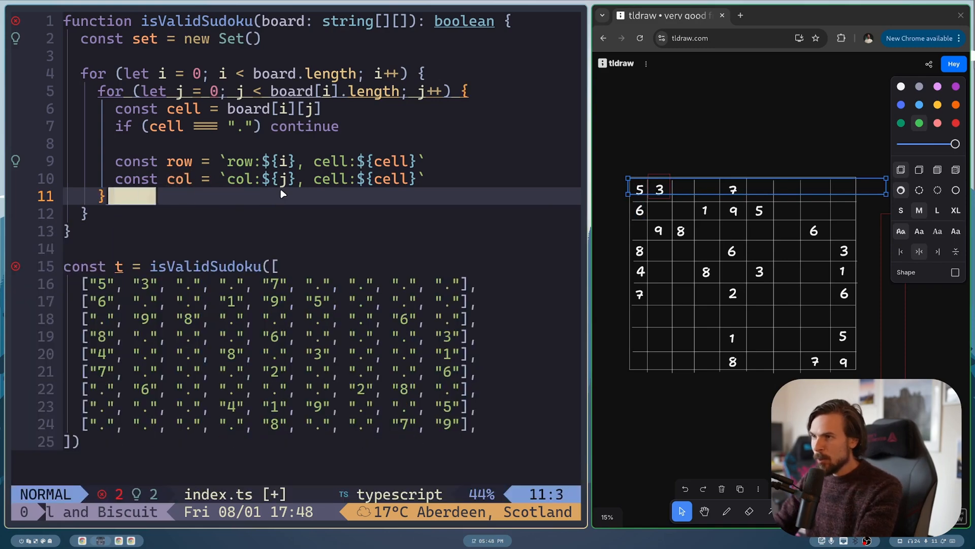
{"action": "key", "text": "o"}
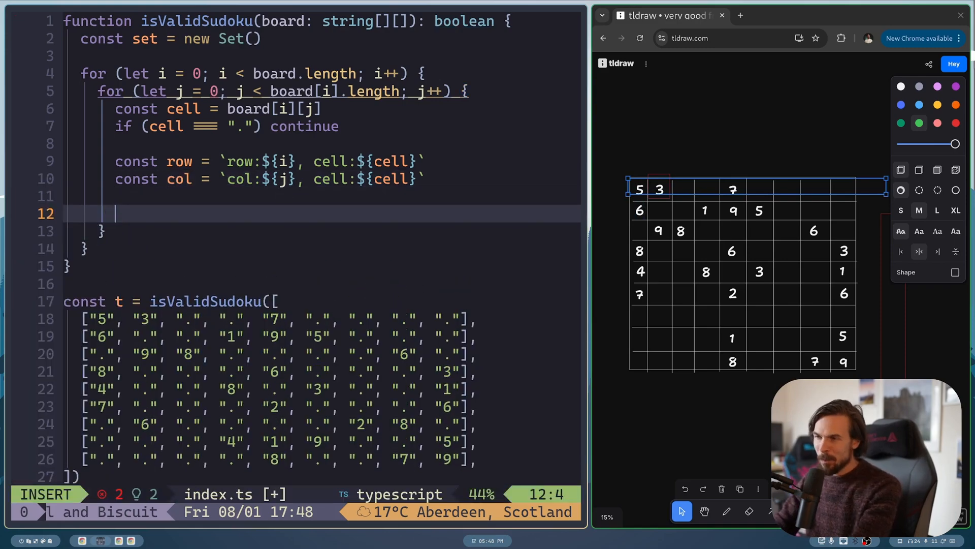
- Compute const boxNumber = 3 * Math.floor(i / 3) + Math.floor(j / 3)
{"action": "type", "text": "const b"}
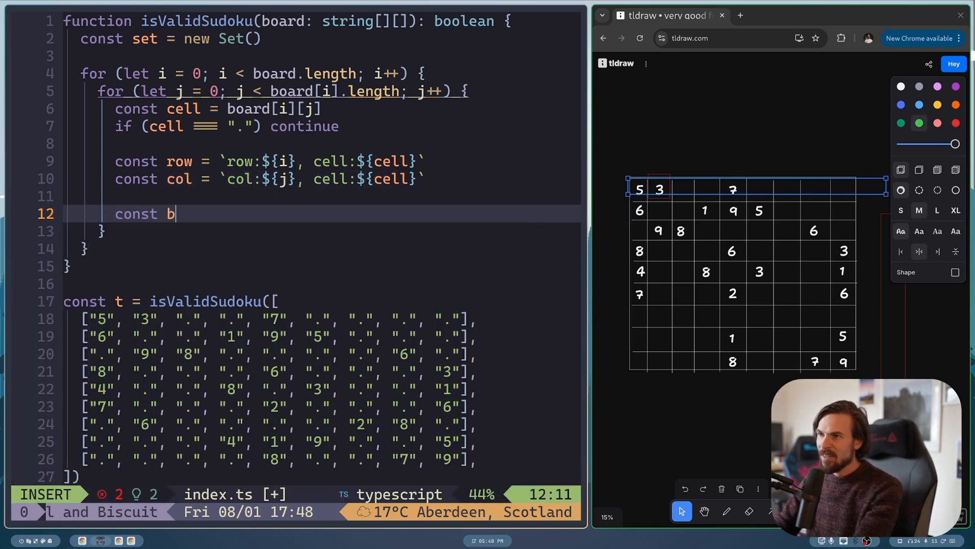
{"action": "type", "text": "oxNumber ="}
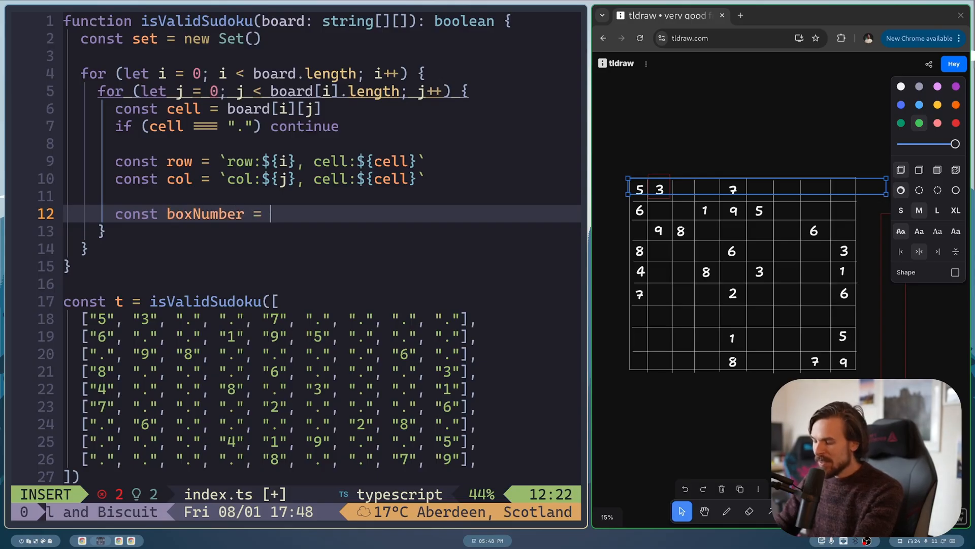
{"action": "type", "text": "3"}
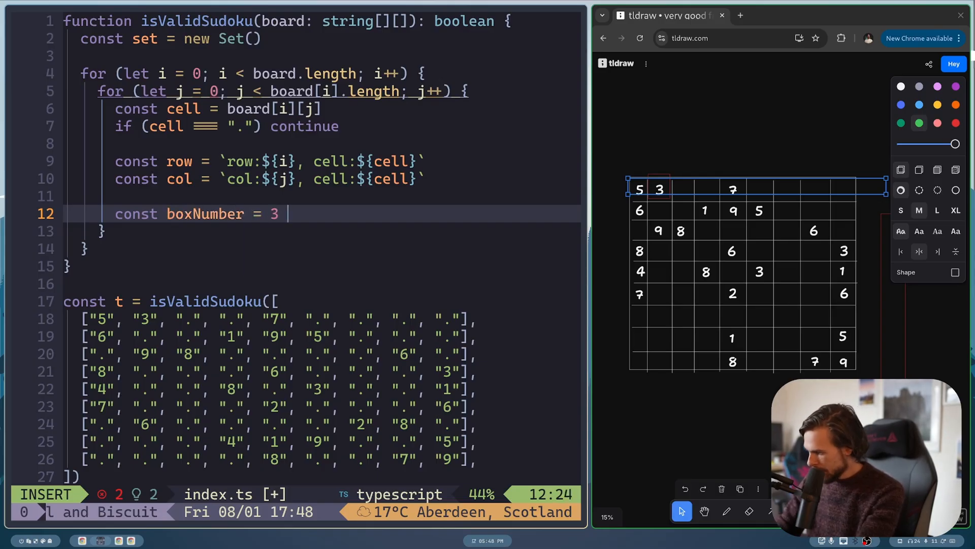
{"action": "type", "text": "*"}
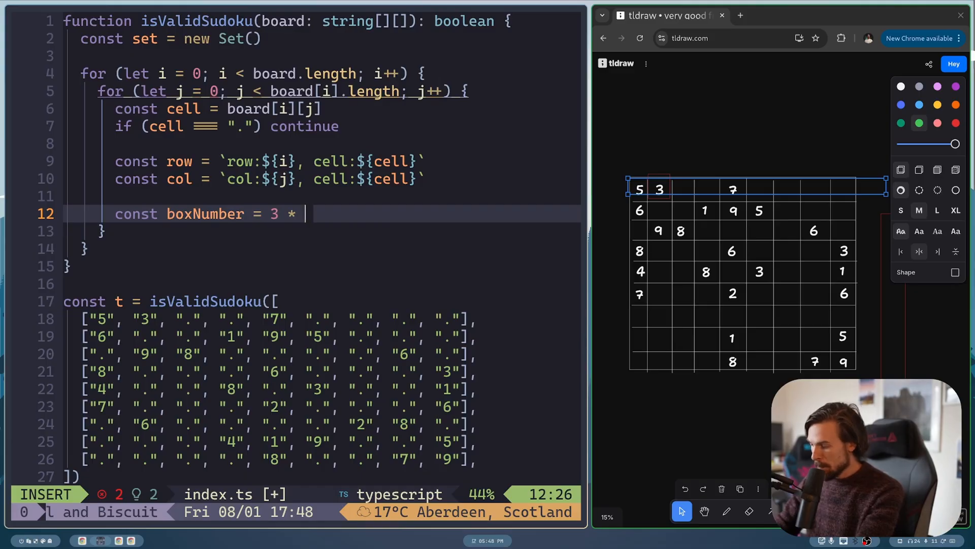
{"action": "type", "text": "Math.floor("}
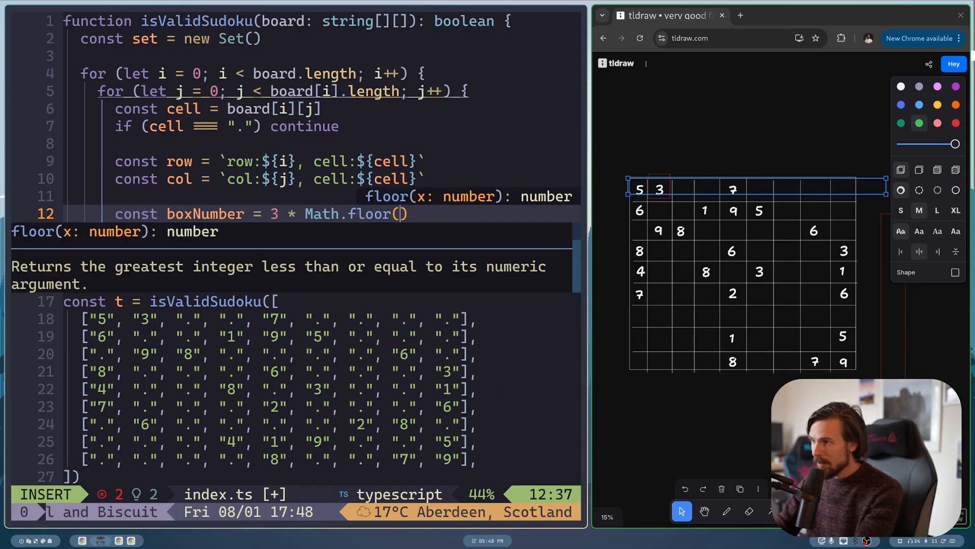
{"action": "type", "text": "i / 3"}
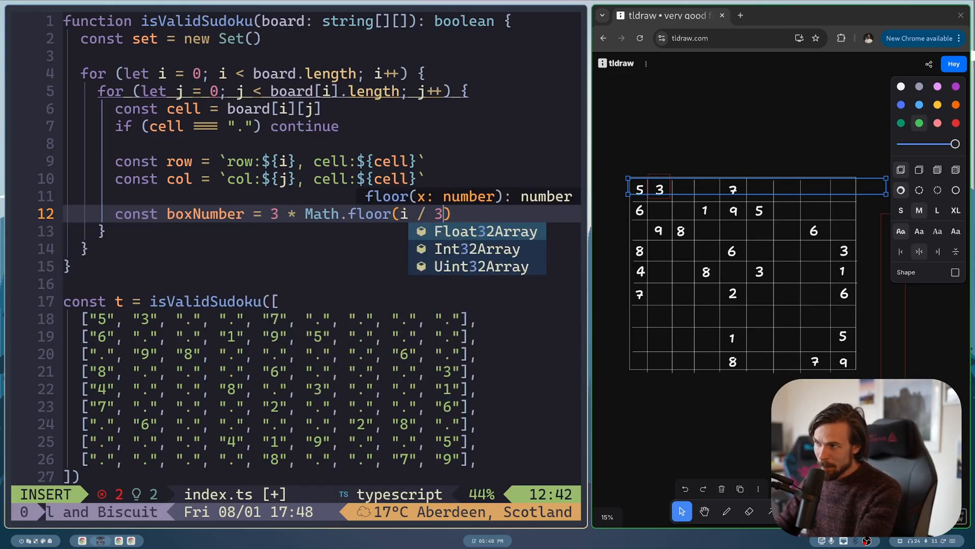
{"action": "type", "text": "+ Math.floor(j / 3"}
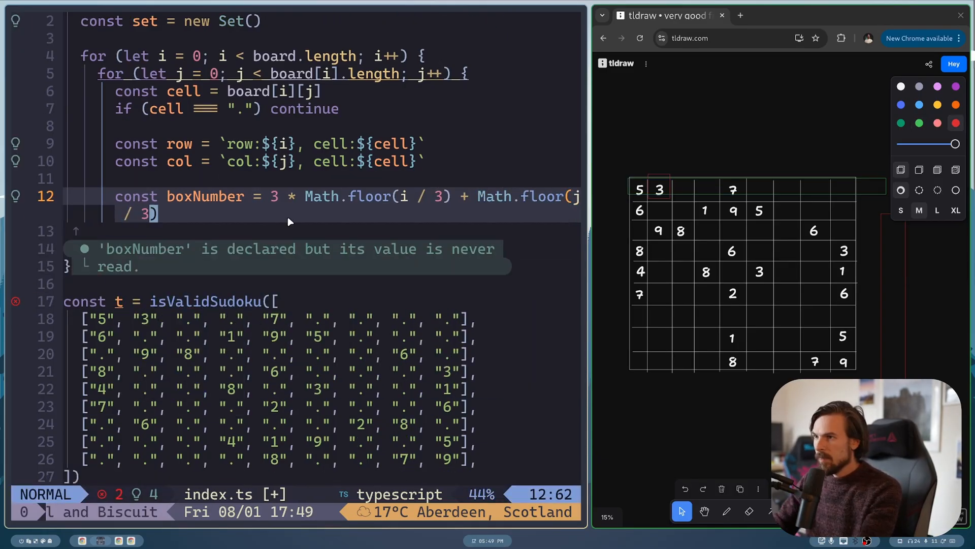
- Add const box = `boxNumber:${boxNumber}, cell:${cell}` with console.log(box) and run the script
{"action": "type", "text": "const"}
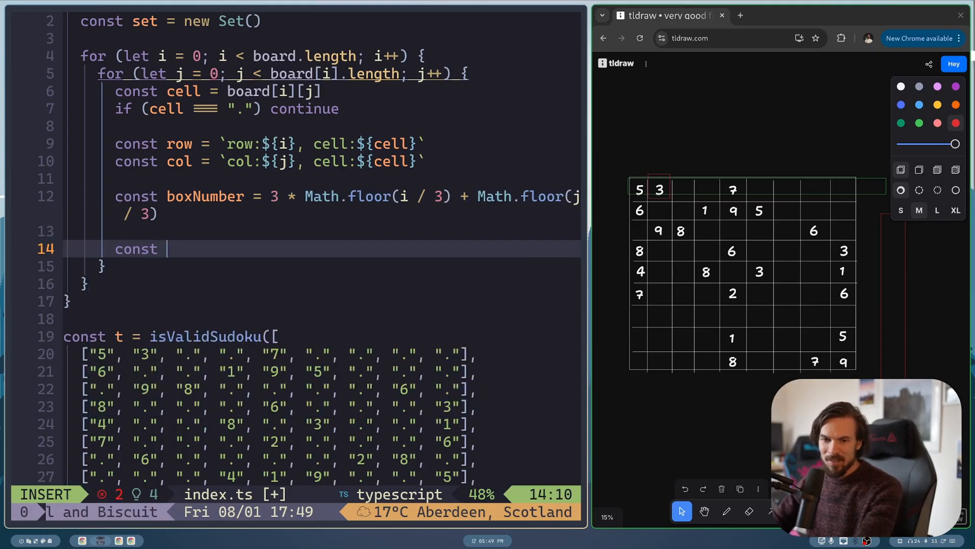
{"action": "type", "text": "box = `"}
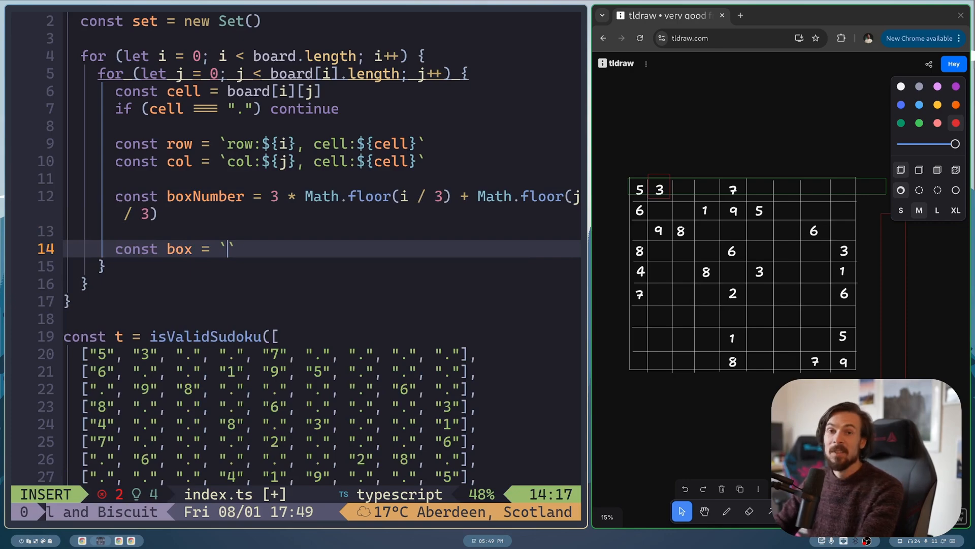
{"action": "type", "text": "boxNumber:"}
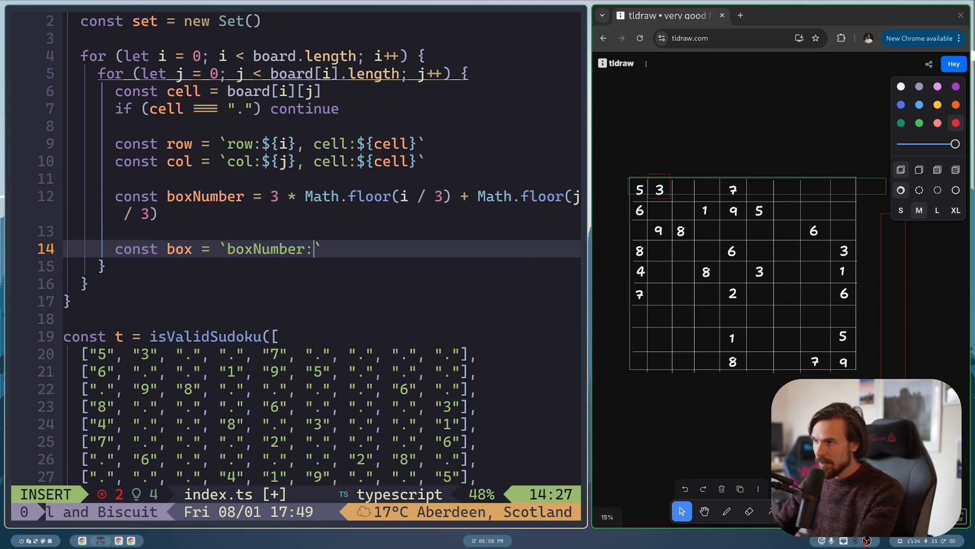
{"action": "type", "text": "${box}"}
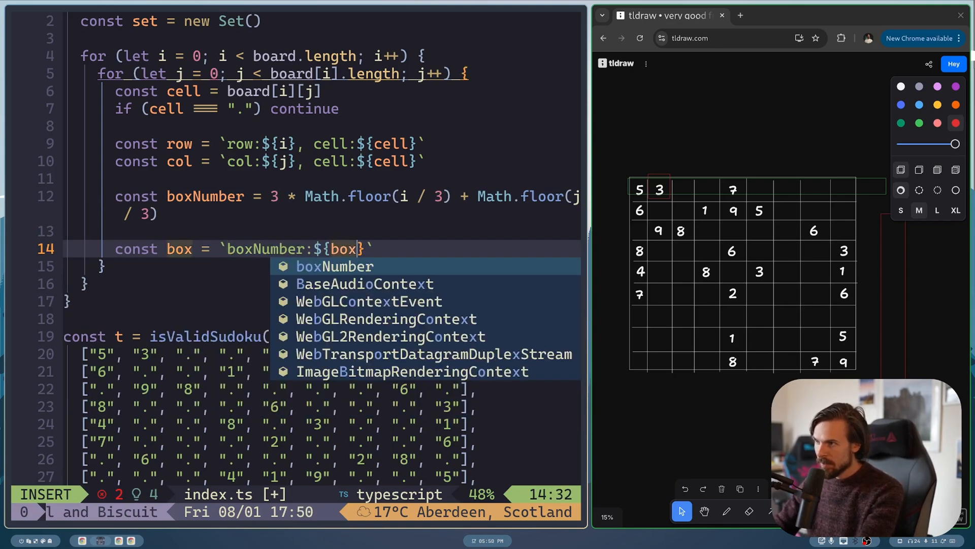
{"action": "key", "text": "Tab"}
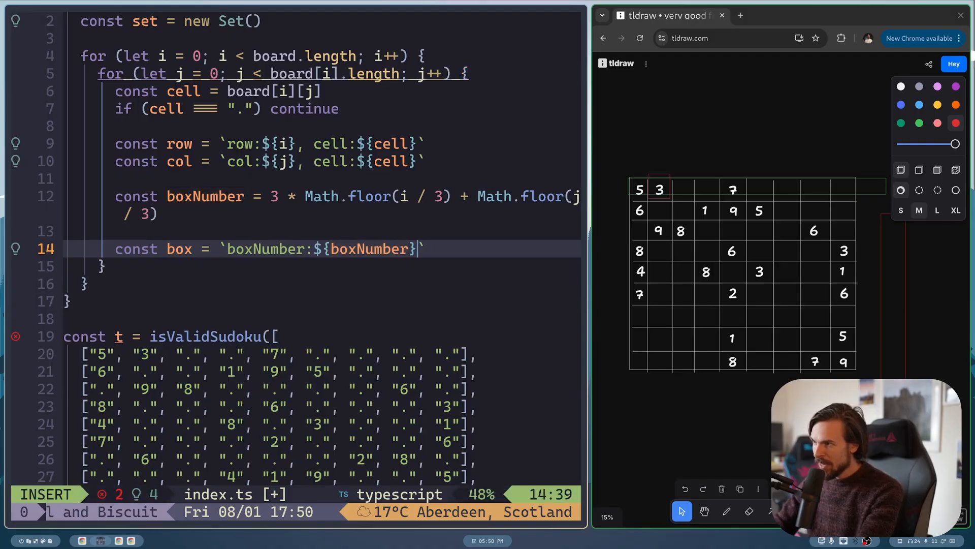
{"action": "type", "text": ", cell:${cell"}
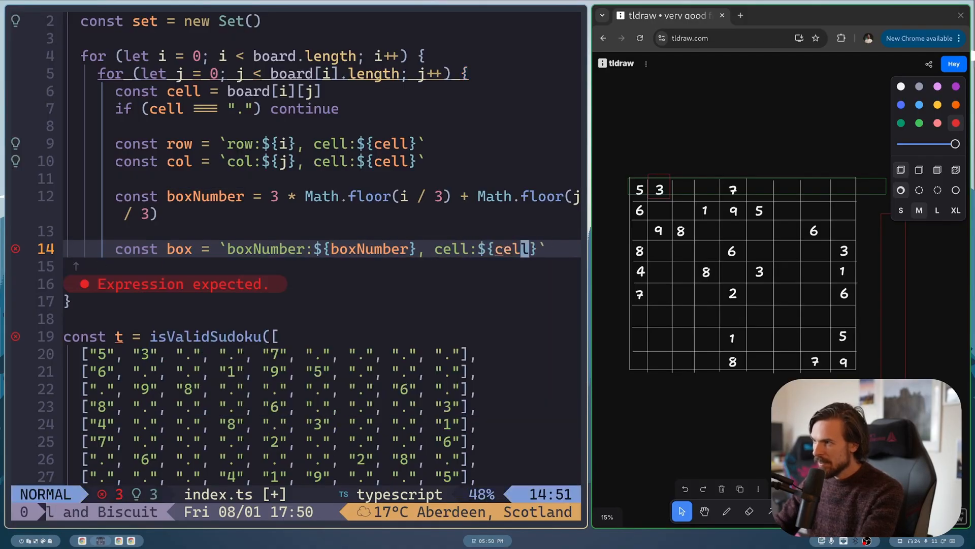
{"action": "type", "text": "cons"}
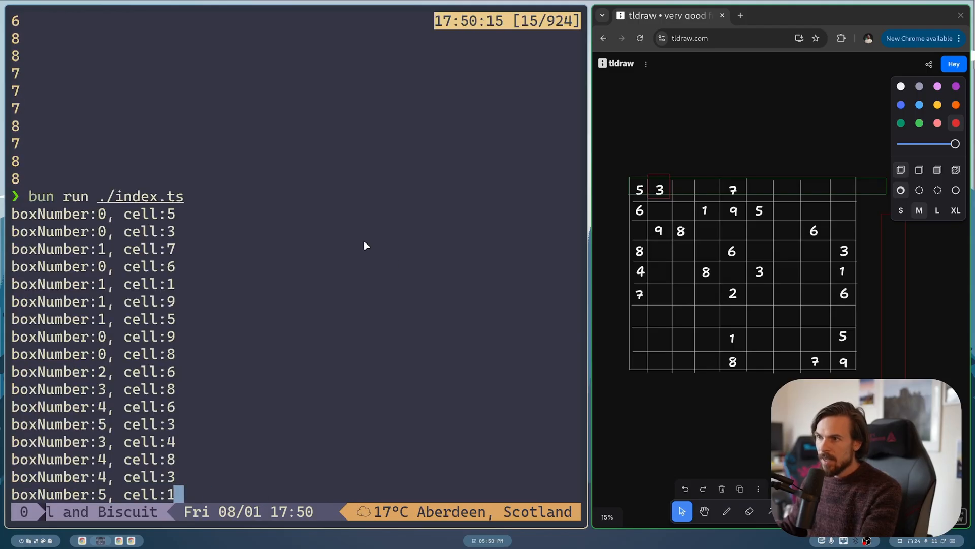
{"action": "mouse_move", "coordinate": [266, 214]}
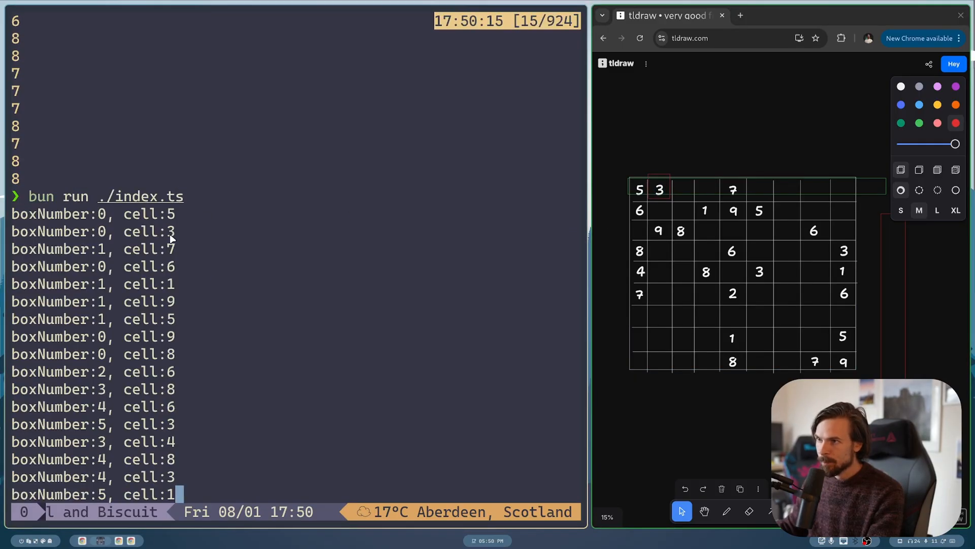
{"action": "left_click", "coordinate": [732, 189]}
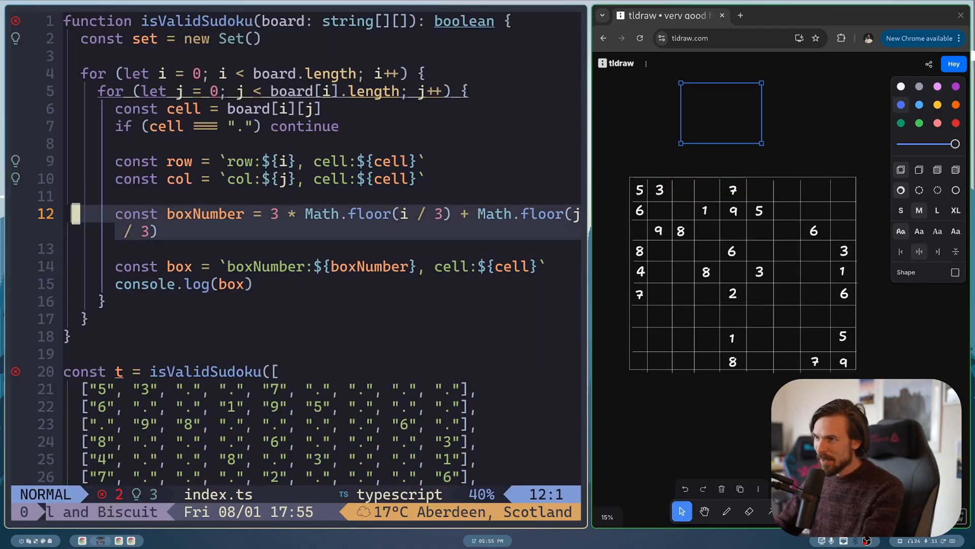
- Add a console.log(i, j) line above the boxNumber calculation inside the loop
{"action": "type", "text": "console"}
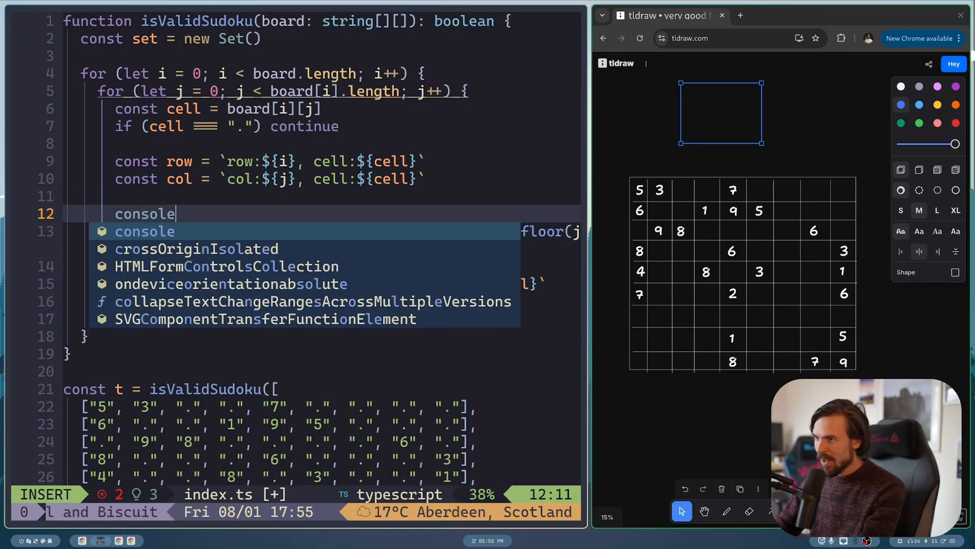
{"action": "type", "text": "(i, j"}
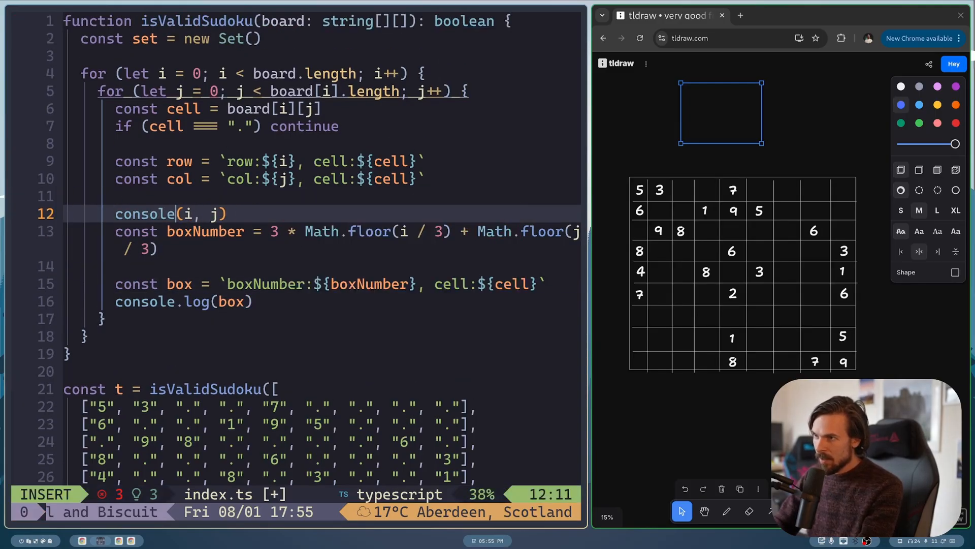
{"action": "type", "text": ".log"}
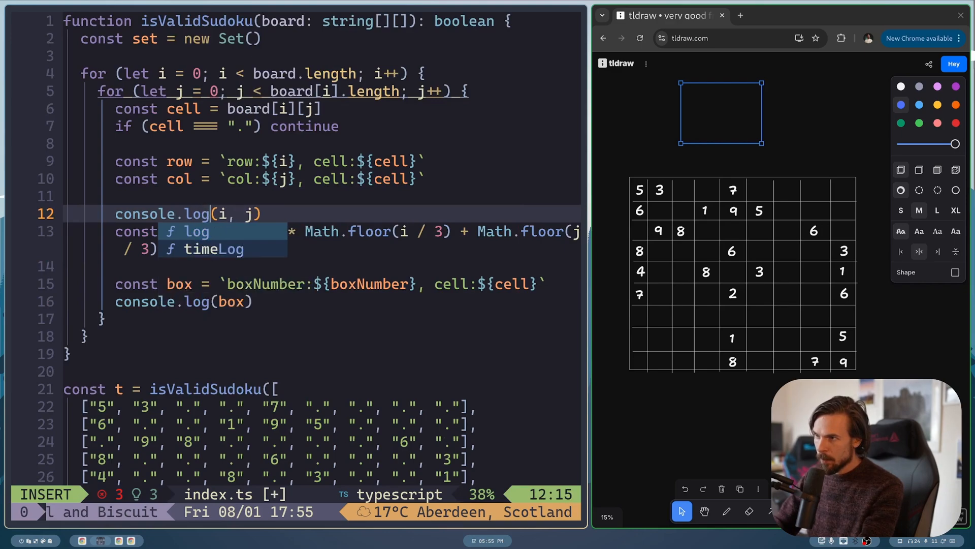
{"action": "key", "text": "Escape"}
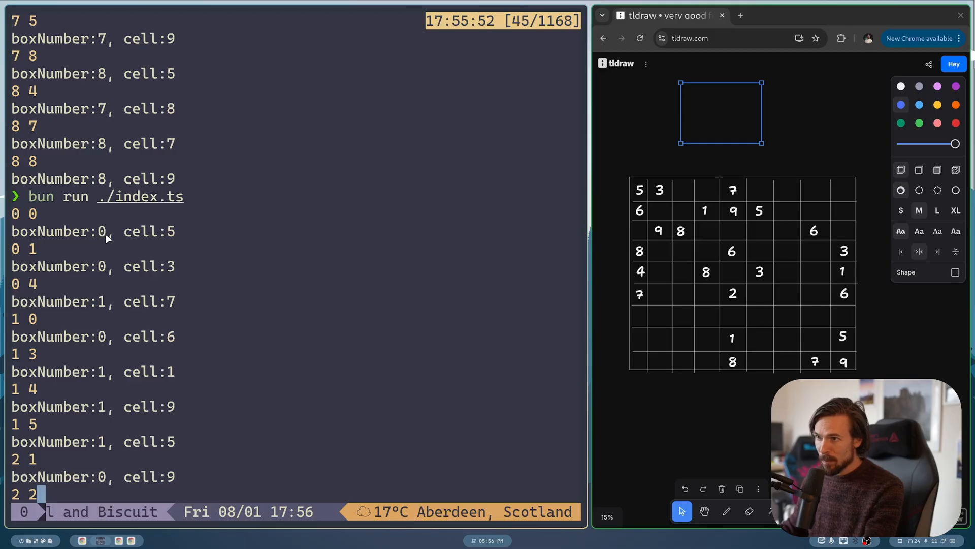
{"action": "mouse_move", "coordinate": [40, 218]}
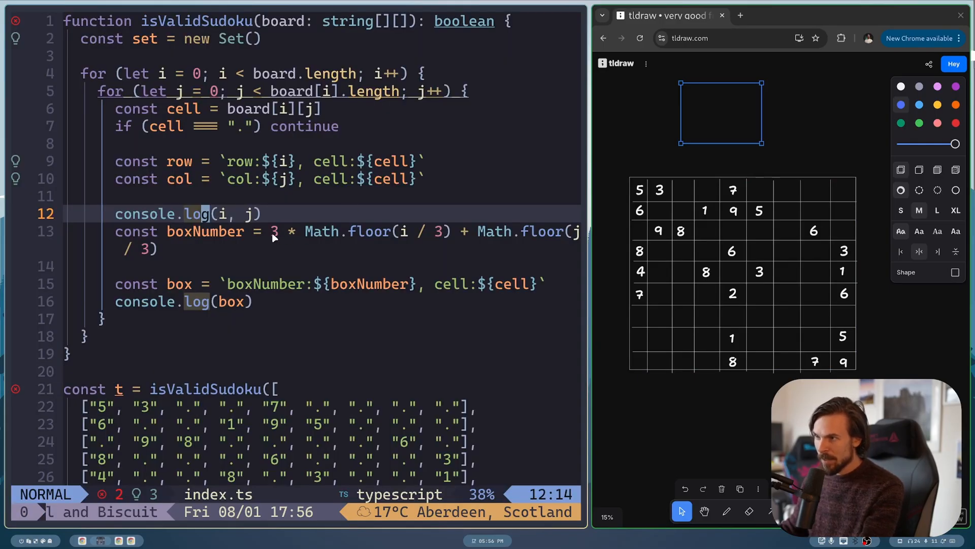
{"action": "mouse_move", "coordinate": [409, 244]}
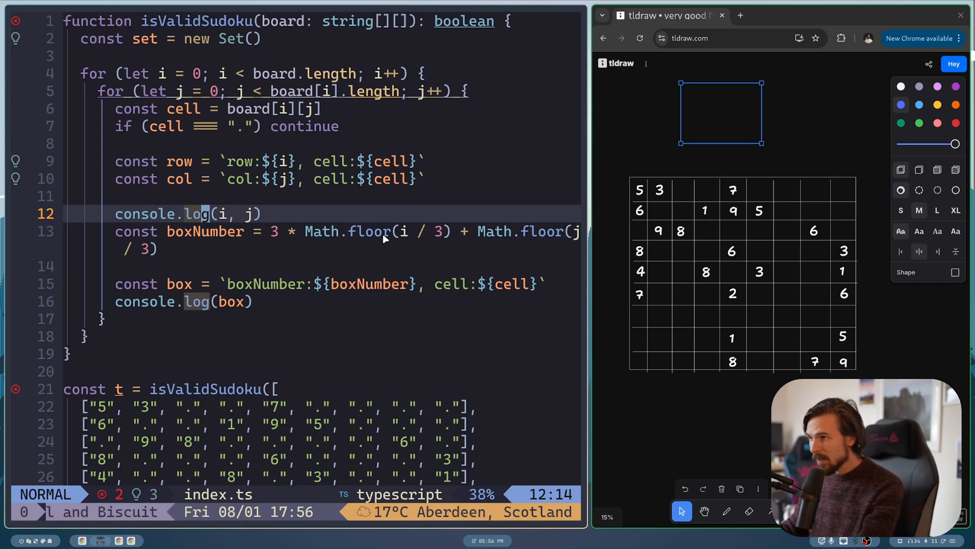
{"action": "mouse_move", "coordinate": [505, 244]}
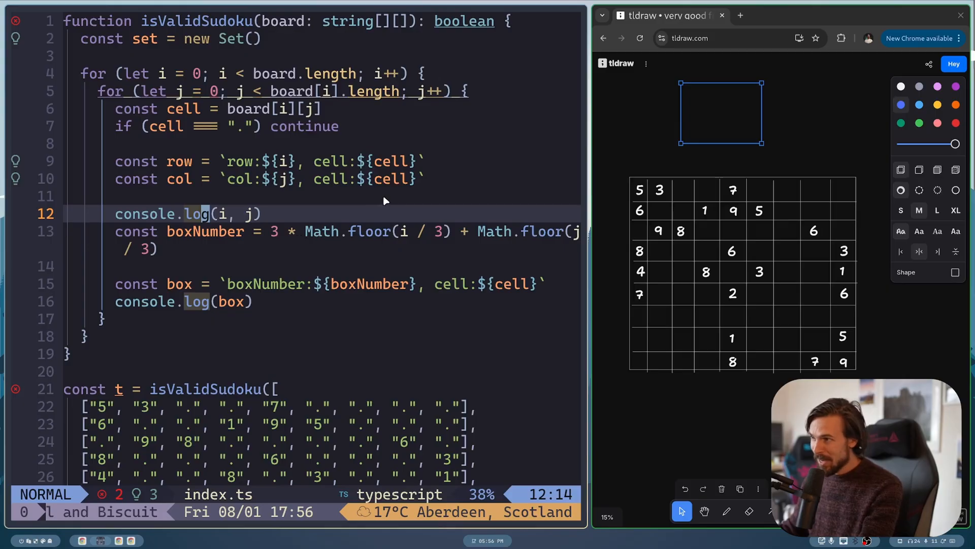
{"action": "mouse_move", "coordinate": [323, 235]}
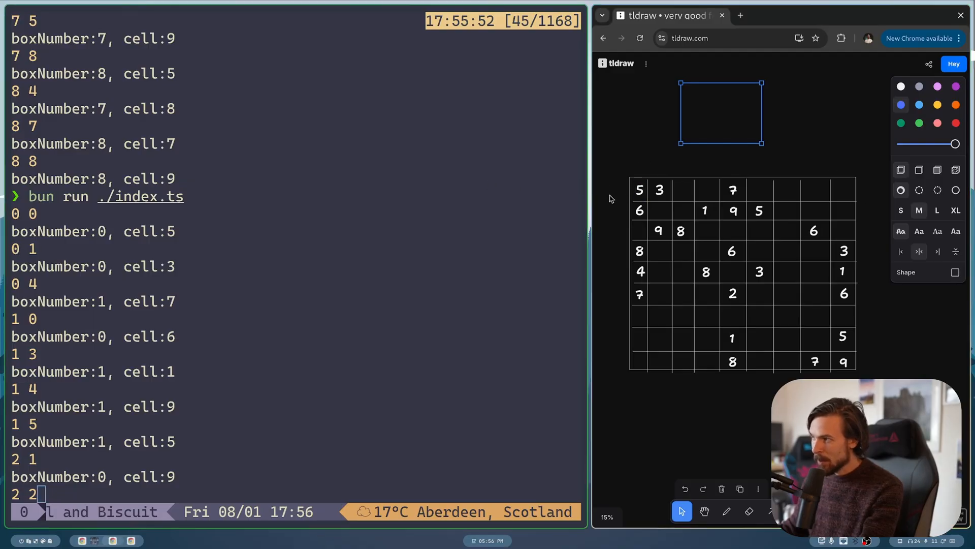
- Inspect the boxNumber output and draw a rectangle outlining the top-middle 3×3 sub-box in tldraw
{"action": "left_click", "coordinate": [660, 189]}
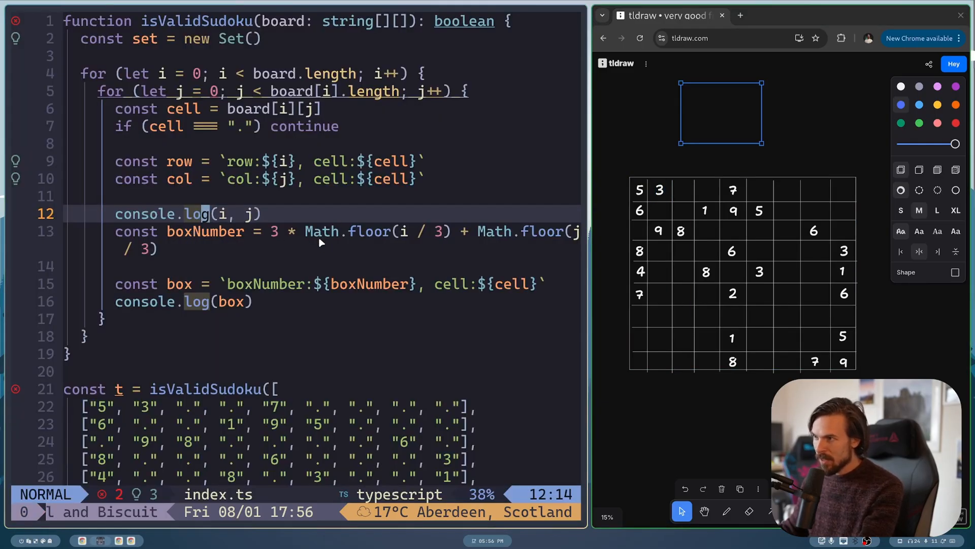
{"action": "mouse_move", "coordinate": [423, 230]}
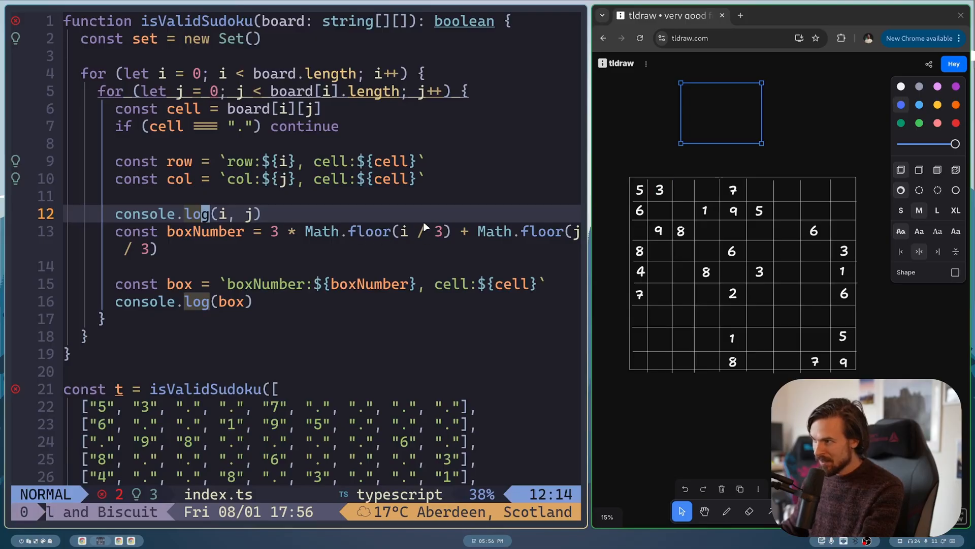
{"action": "mouse_move", "coordinate": [577, 234]}
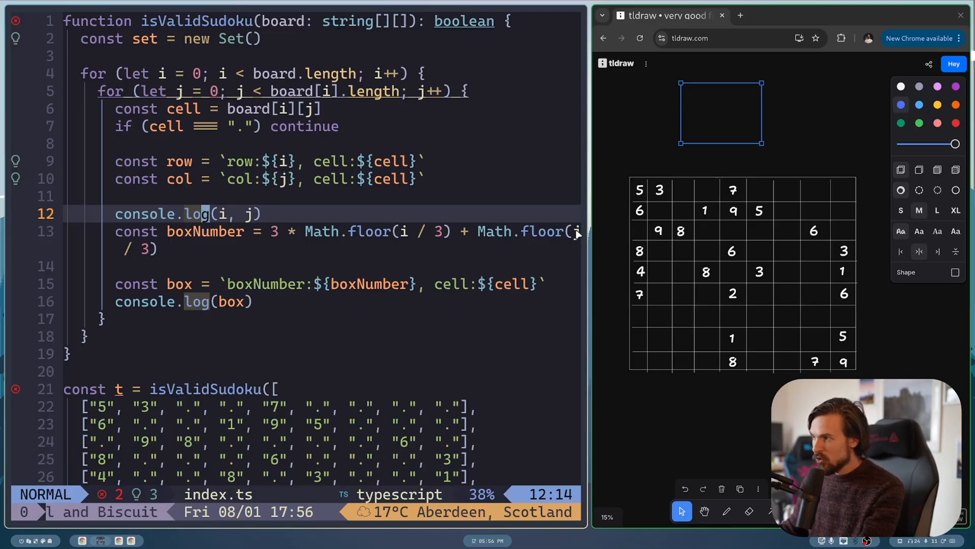
{"action": "mouse_move", "coordinate": [199, 263]}
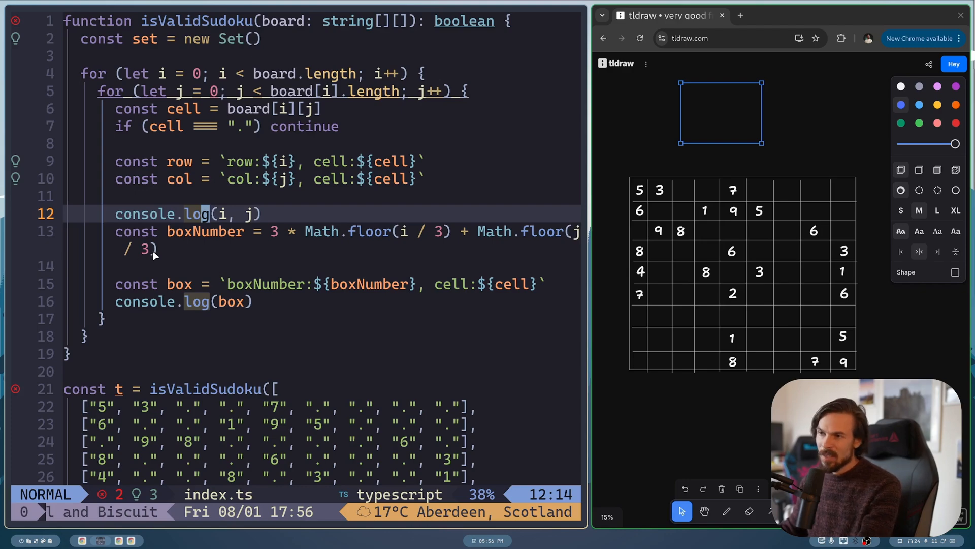
{"action": "mouse_move", "coordinate": [372, 258]}
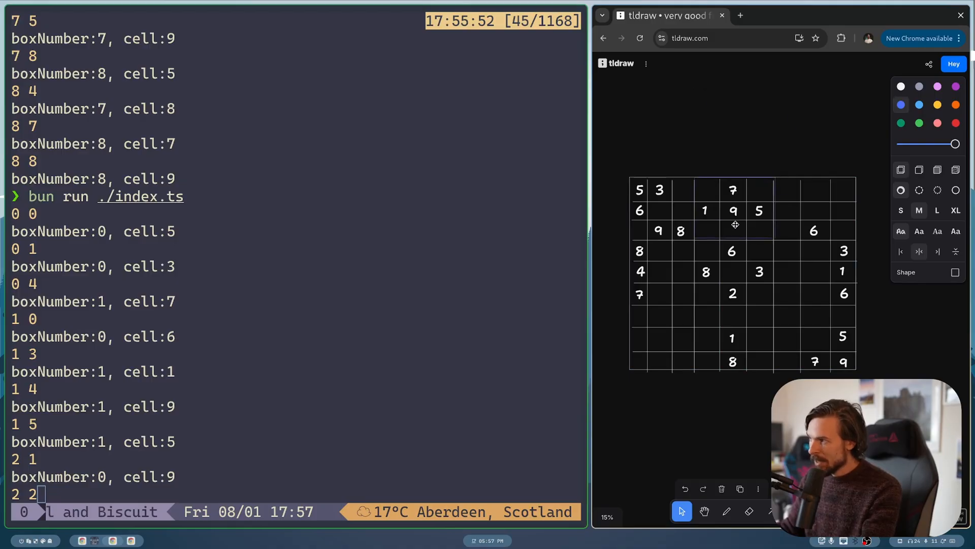
{"action": "left_click", "coordinate": [735, 210]}
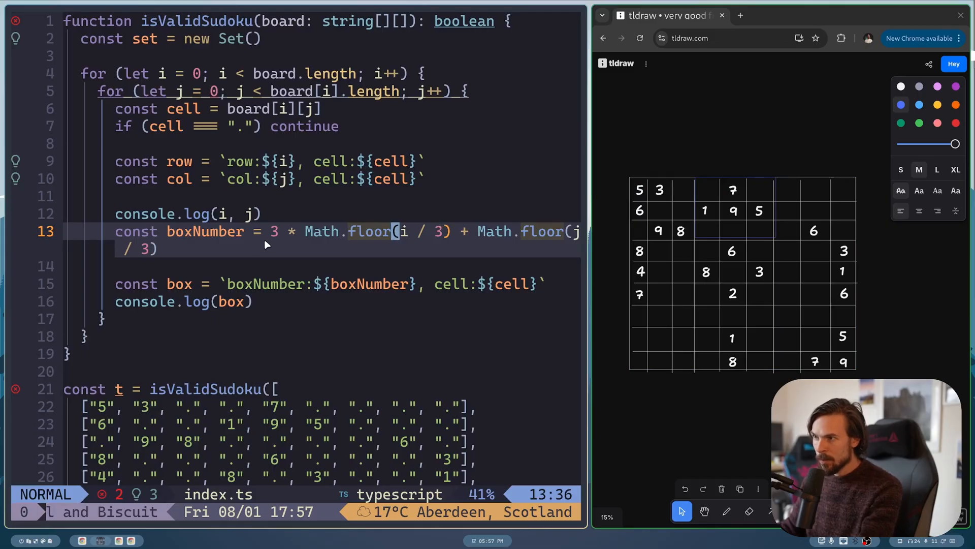
{"action": "mouse_move", "coordinate": [417, 247]}
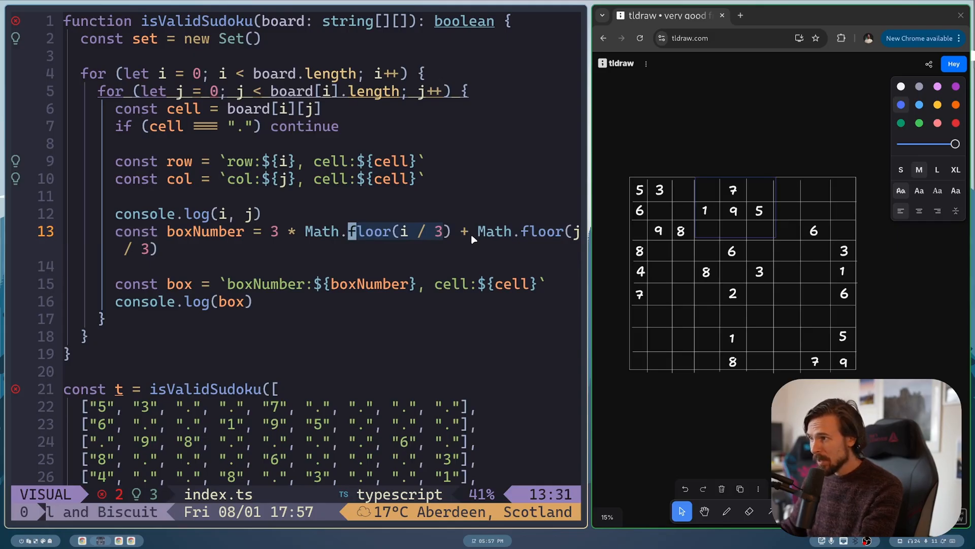
{"action": "mouse_move", "coordinate": [572, 238]}
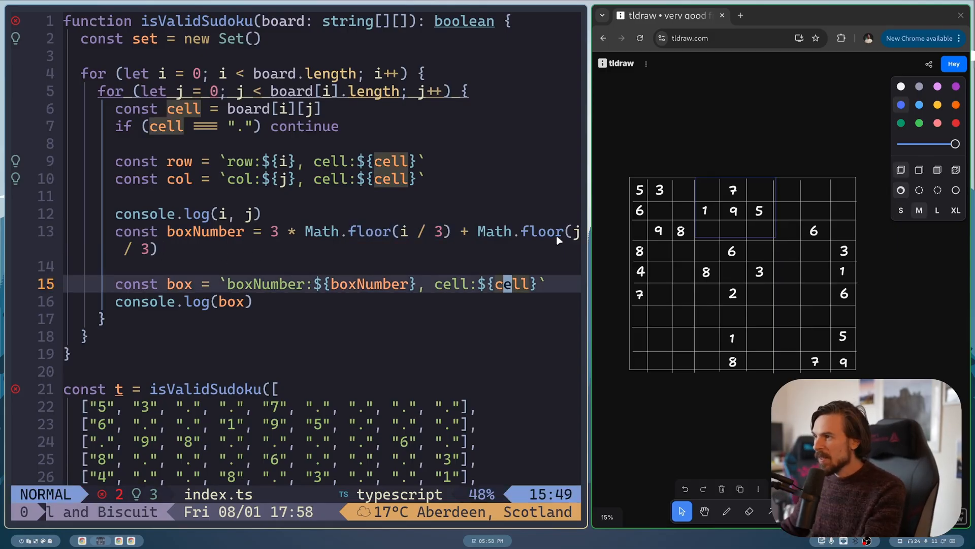
{"action": "mouse_move", "coordinate": [268, 239]}
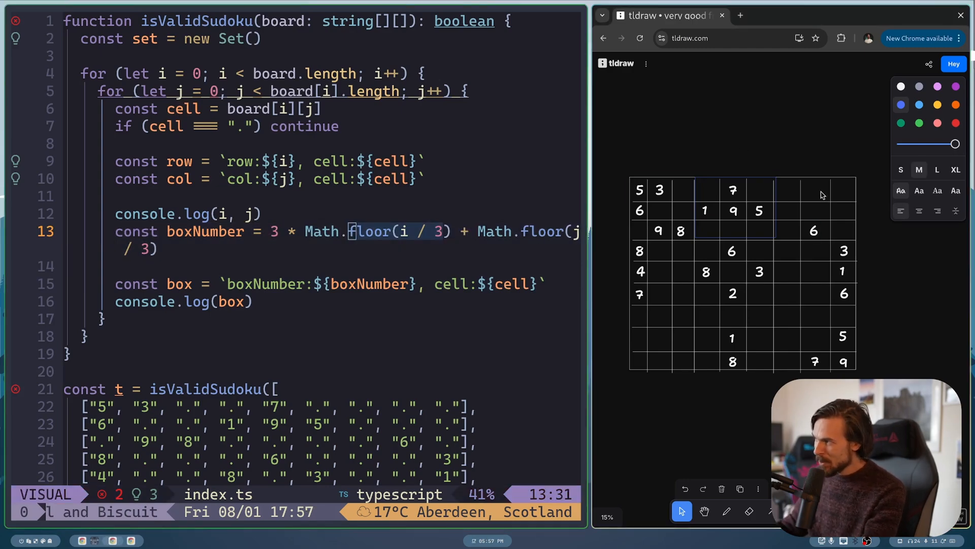
{"action": "mouse_move", "coordinate": [802, 80]}
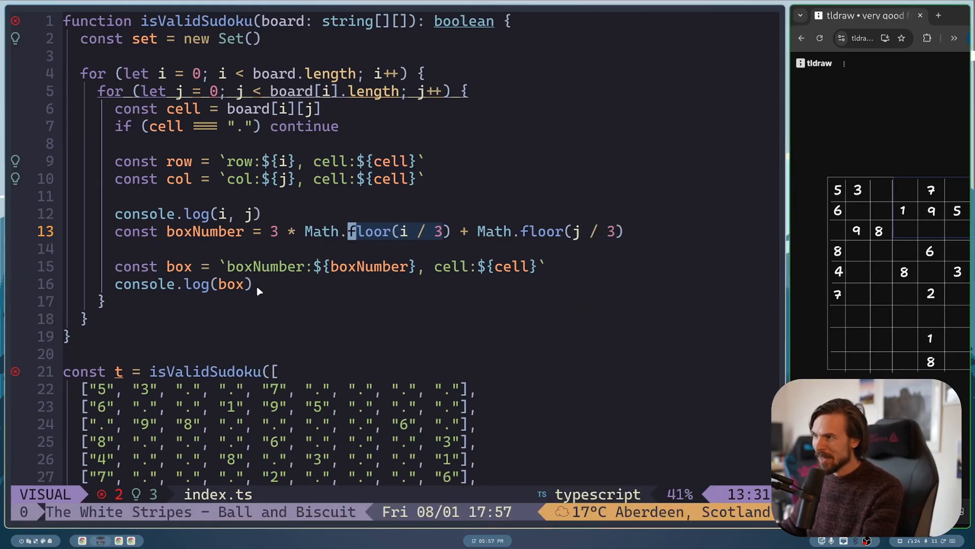
{"action": "mouse_move", "coordinate": [270, 224]}
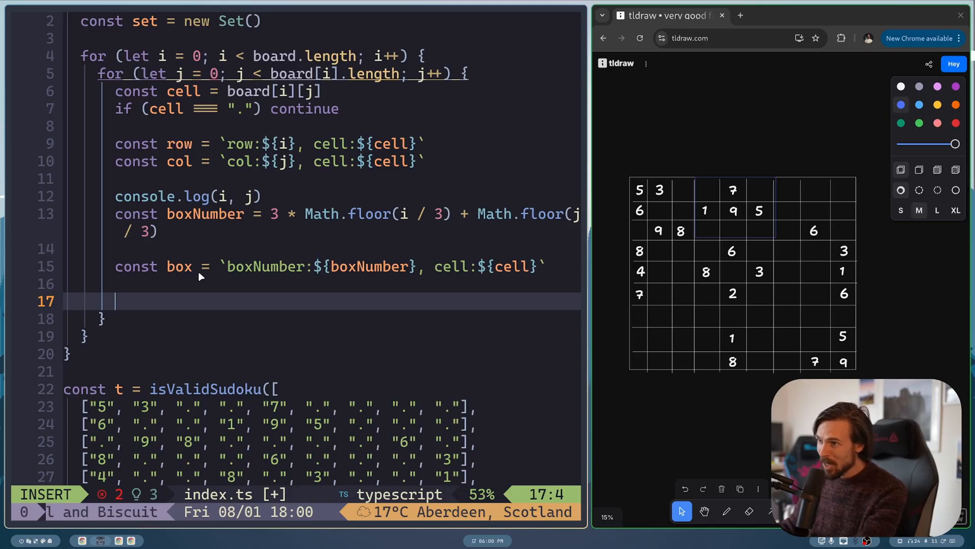
- Write if(set.has(row) || set.has(col) || set.has(box)){ return false } inside the loop
{"action": "type", "text": "if()"}
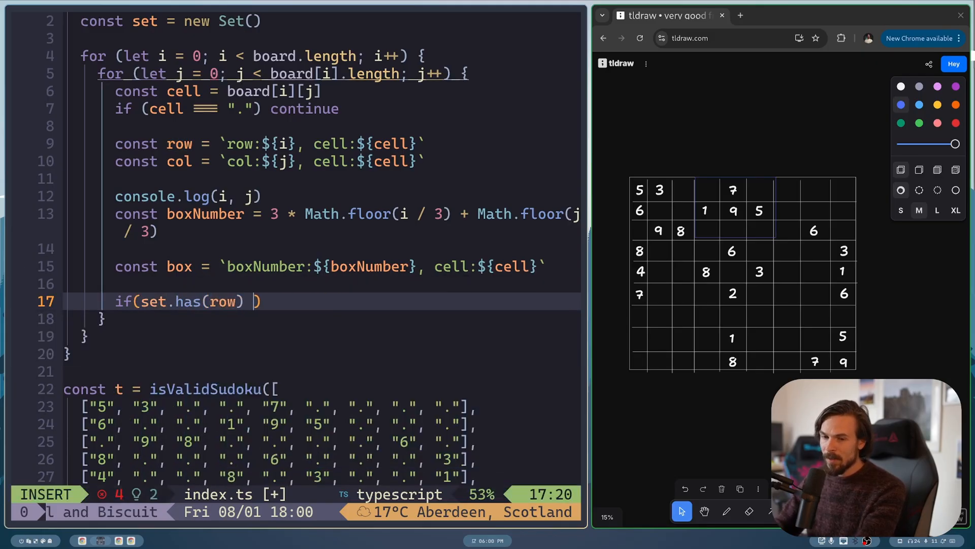
{"action": "type", "text": "||"}
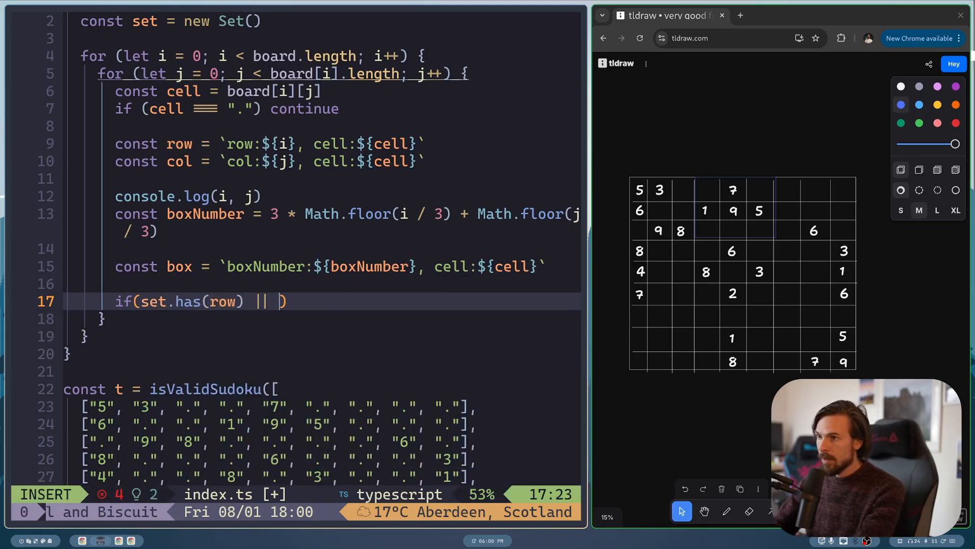
{"action": "type", "text": "set.has."}
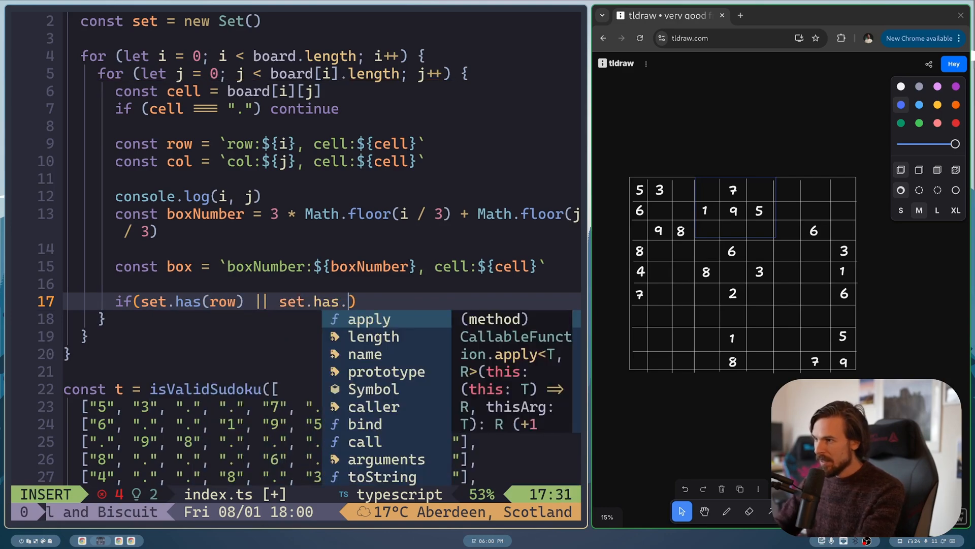
{"action": "type", "text": "col"}
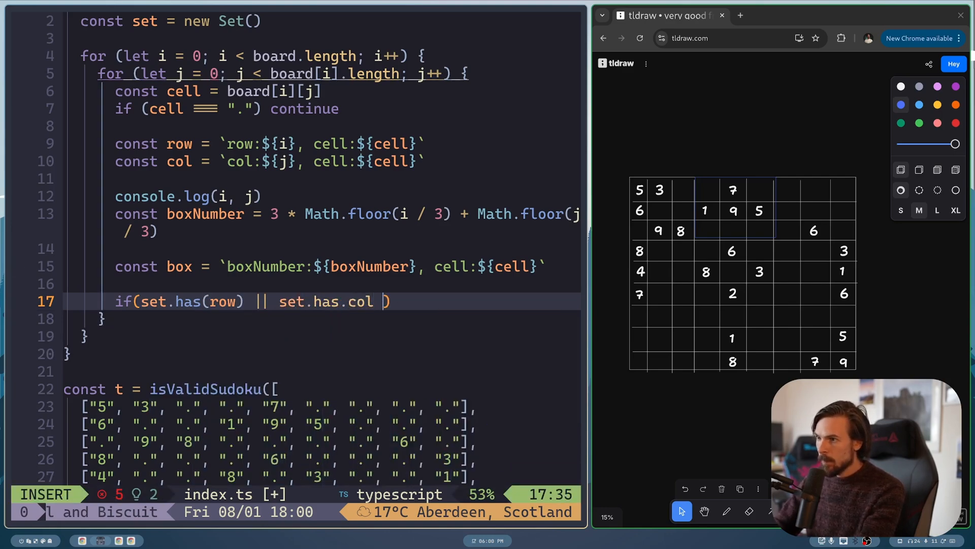
{"action": "key", "text": "Backspace"}
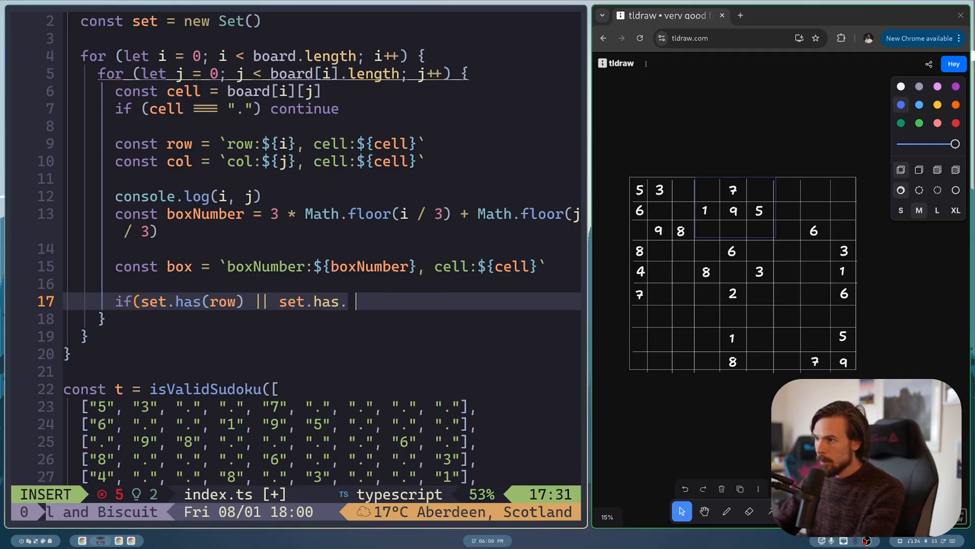
{"action": "type", "text": "col))"}
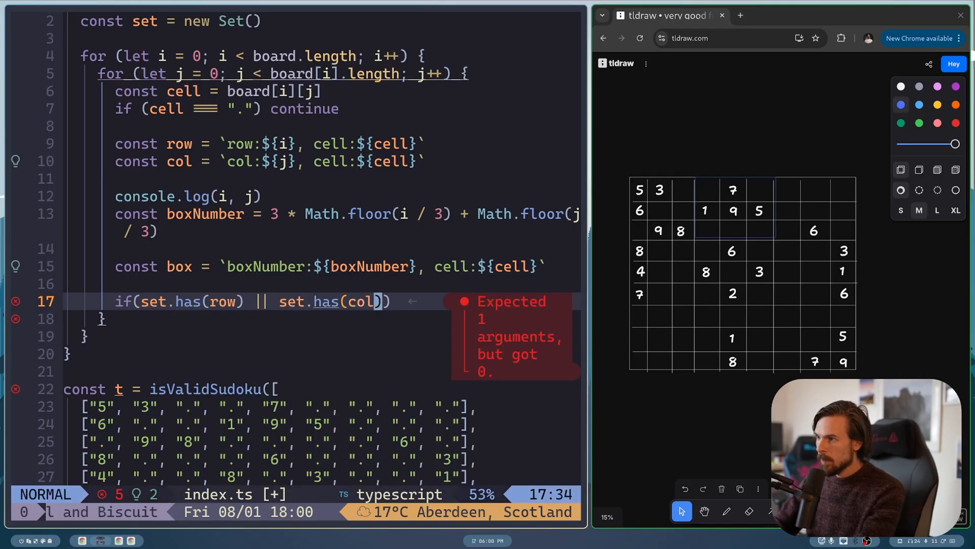
{"action": "type", "text": "|| se"}
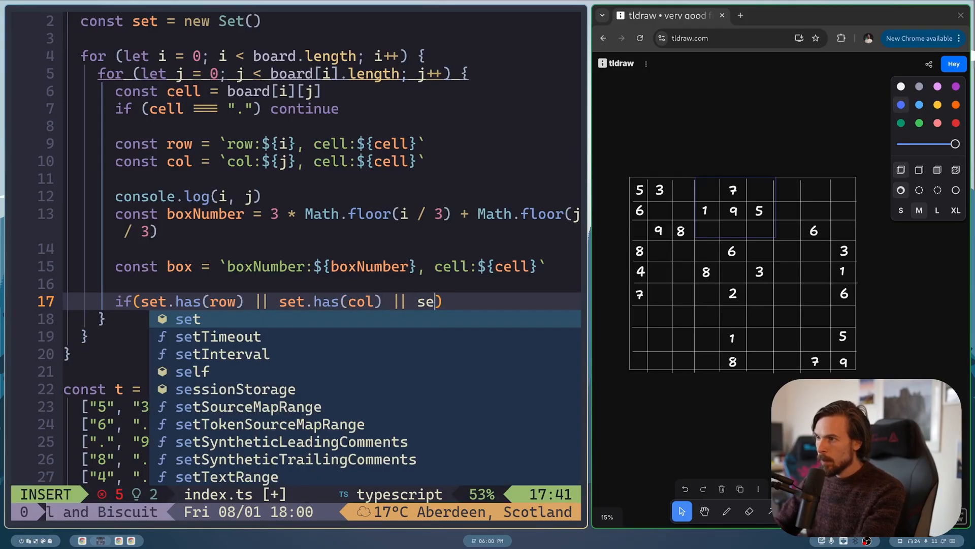
{"action": "type", "text": "t.has(box"}
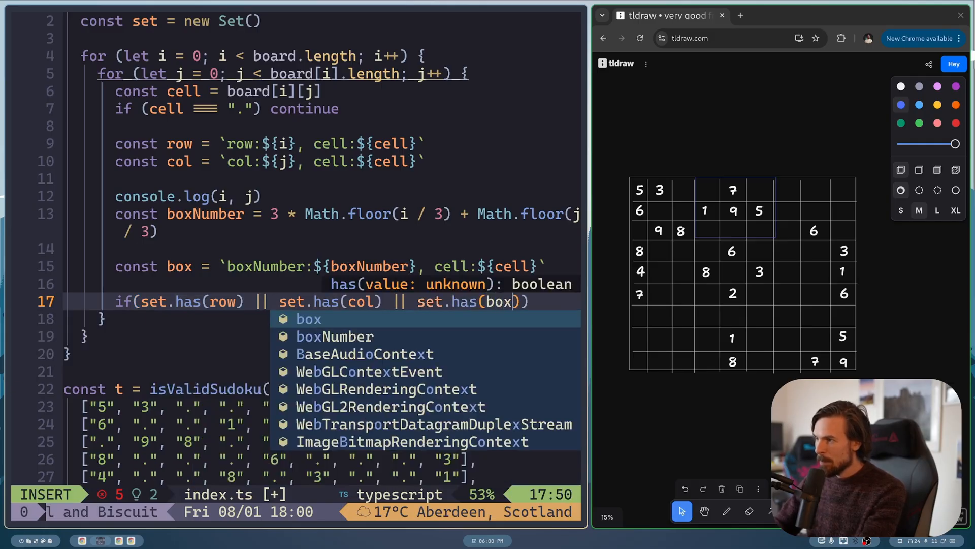
{"action": "type", "text": "){"}
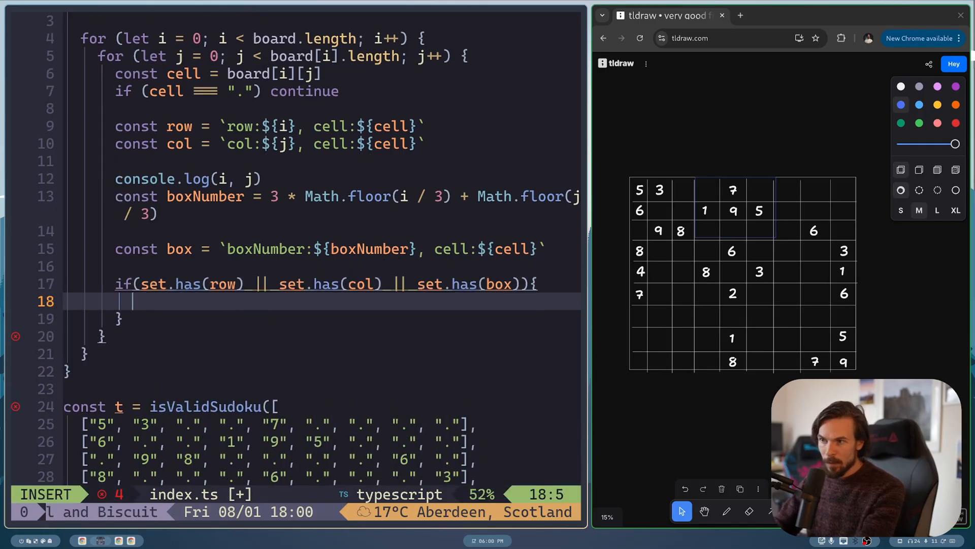
{"action": "type", "text": "return"}
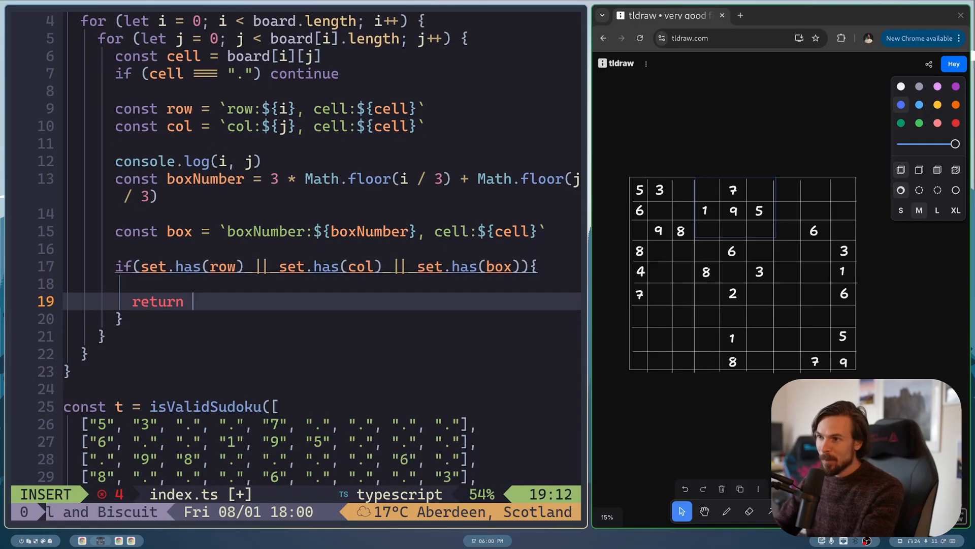
{"action": "type", "text": "false"}
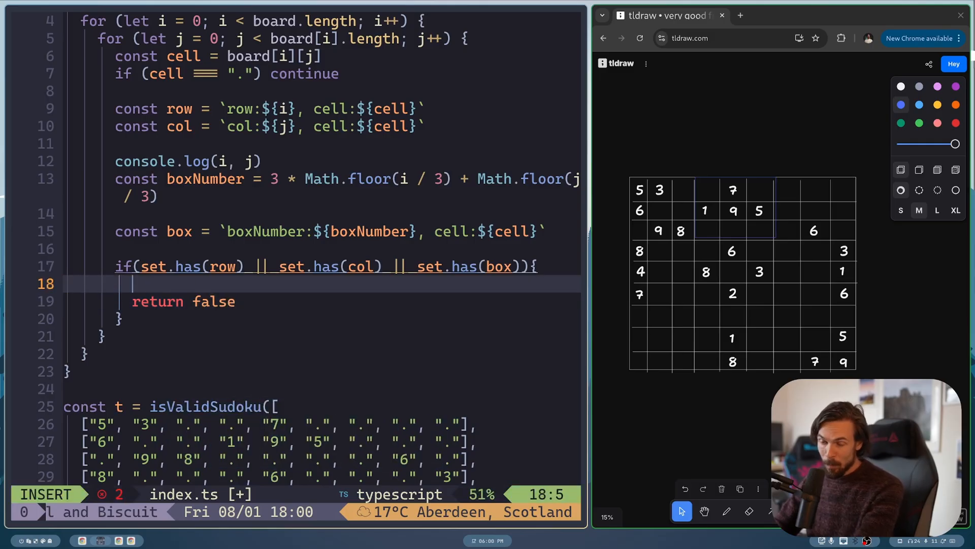
- Add set.add(row).add(col).add(box) and the final return, then submit for an accepted 507/507 result
{"action": "type", "text": "set"}
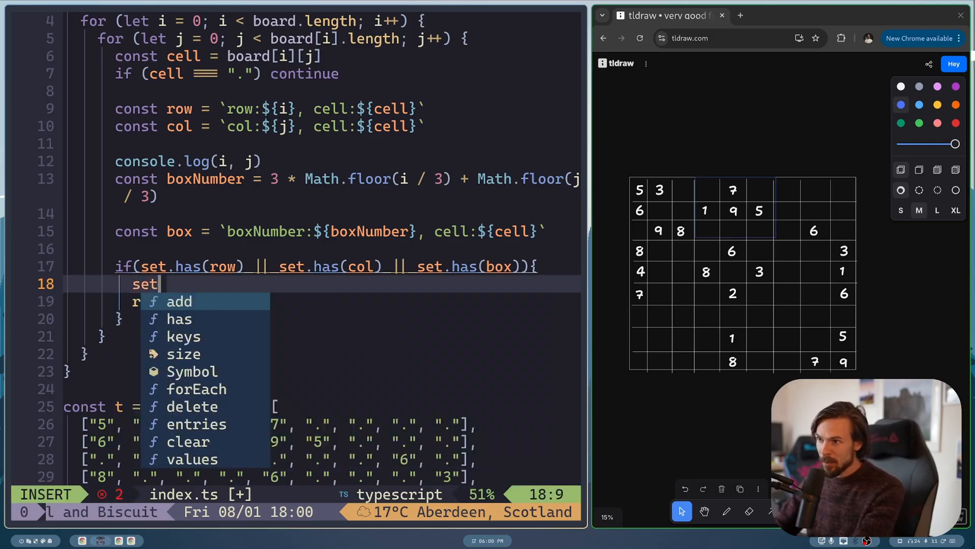
{"action": "type", "text": "add()"}
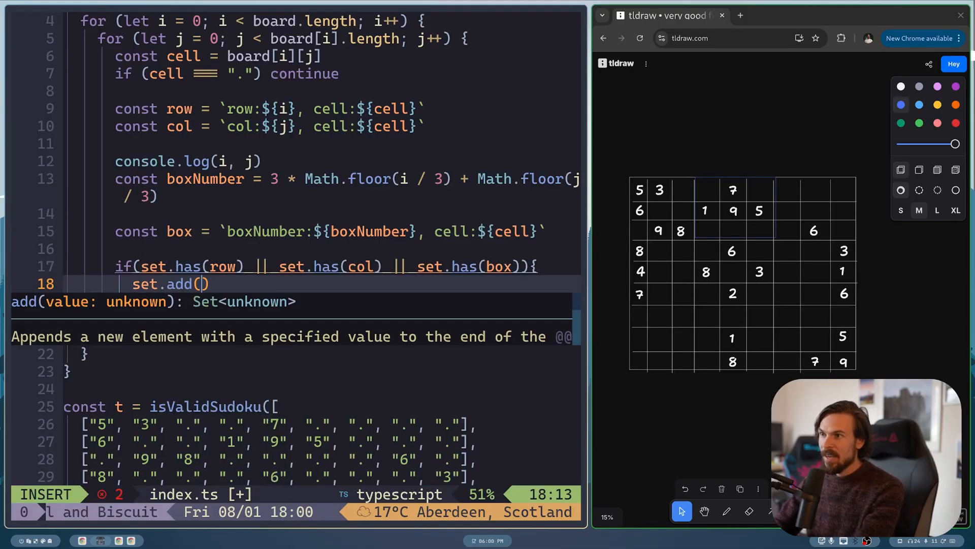
{"action": "type", "text": "row).add(co)"}
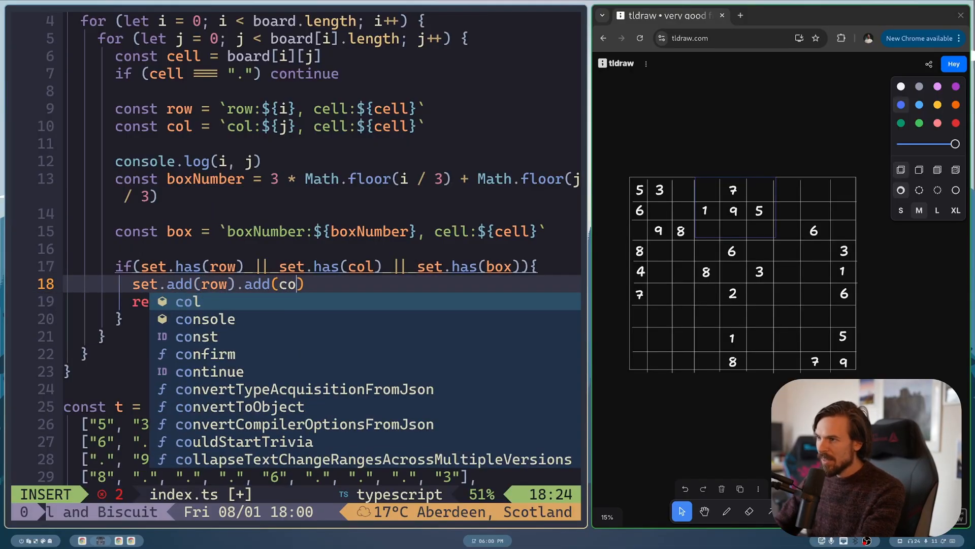
{"action": "key", "text": "Escape"}
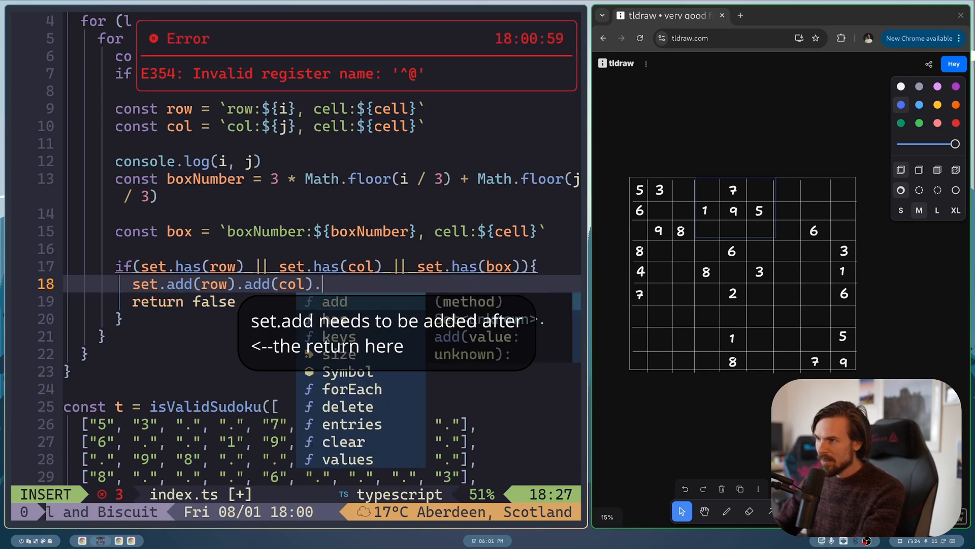
{"action": "type", "text": ".add(box"}
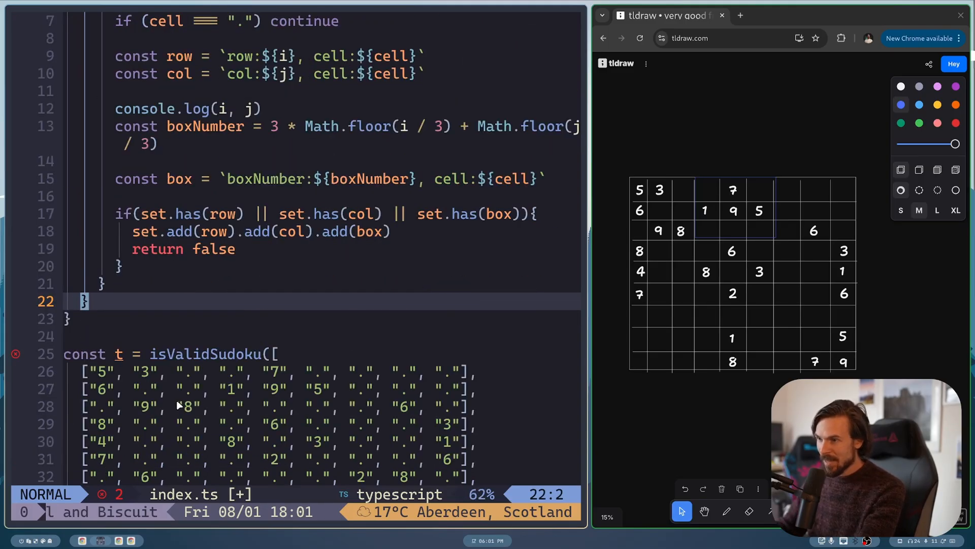
{"action": "type", "text": "return"}
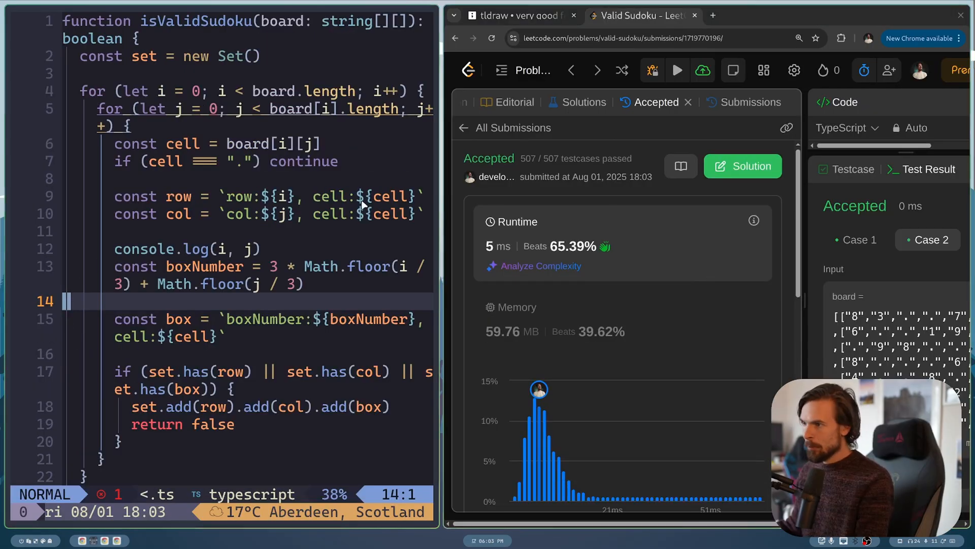
{"action": "scroll", "scroll_direction": "down", "scroll_amount": 3}
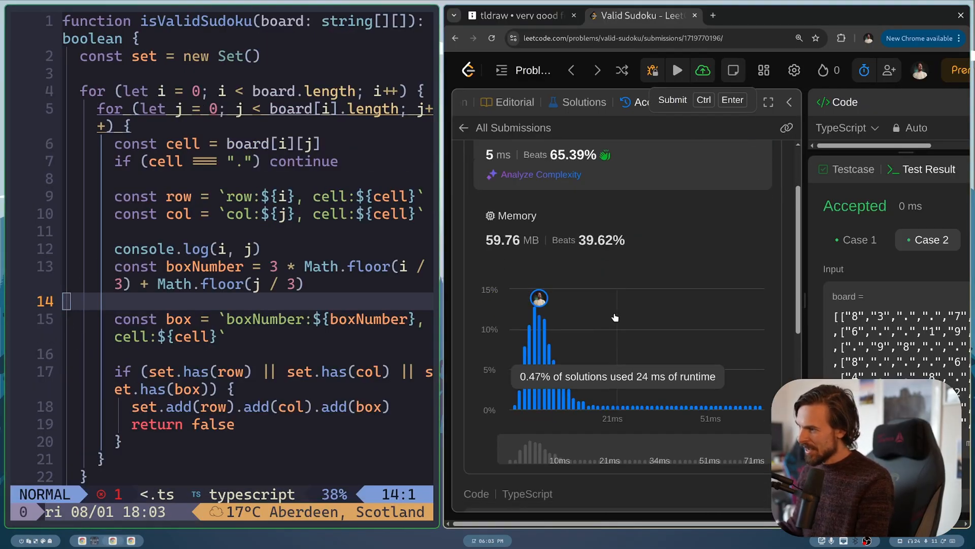